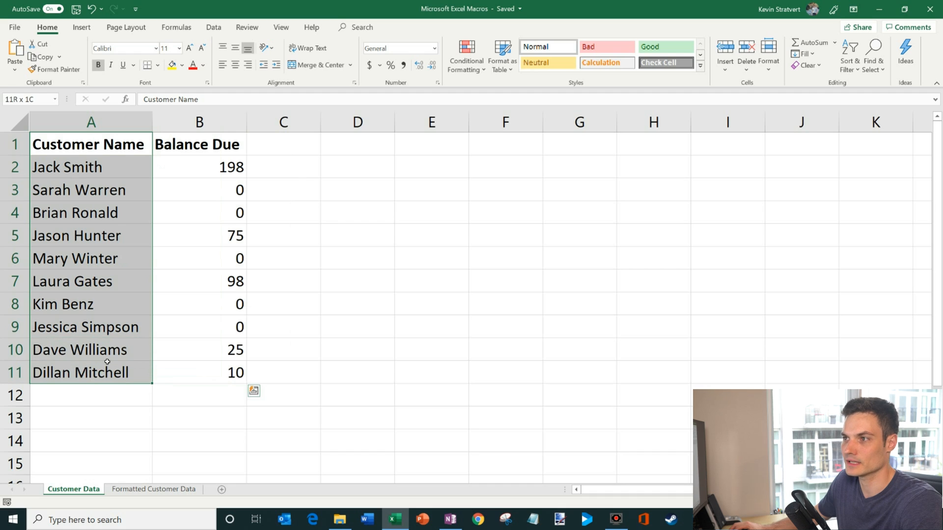
Step: Review the Formatted Customer Data sheet's split names and highlighted Balance Due cells
left_click(198, 121)
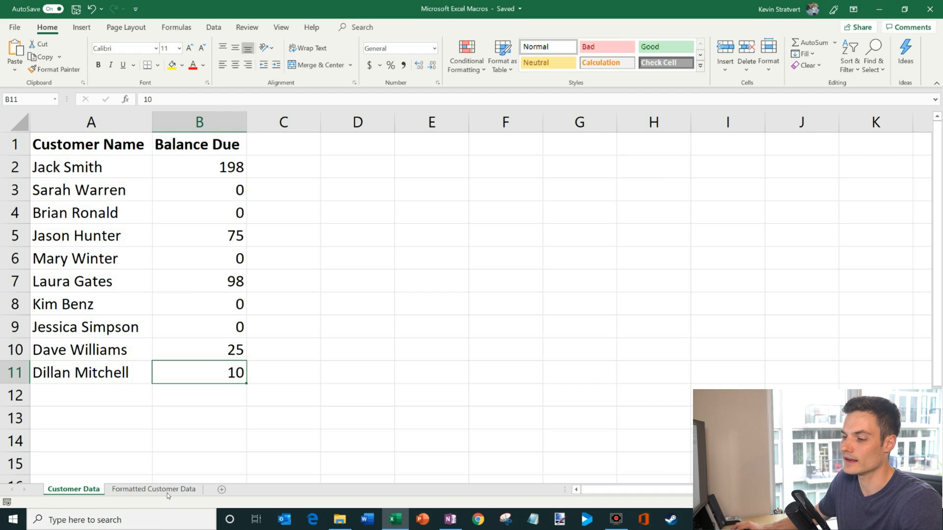
left_click(153, 489)
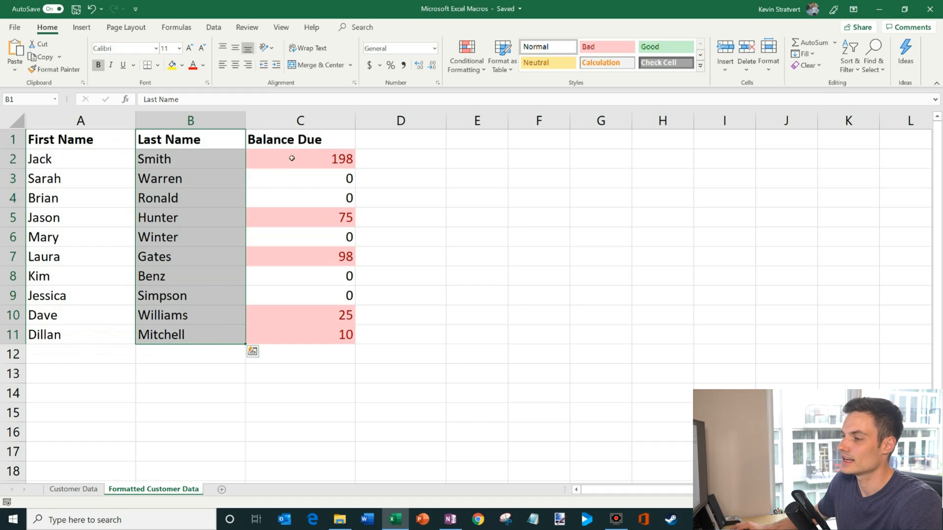
left_click_drag(300, 139, 299, 256)
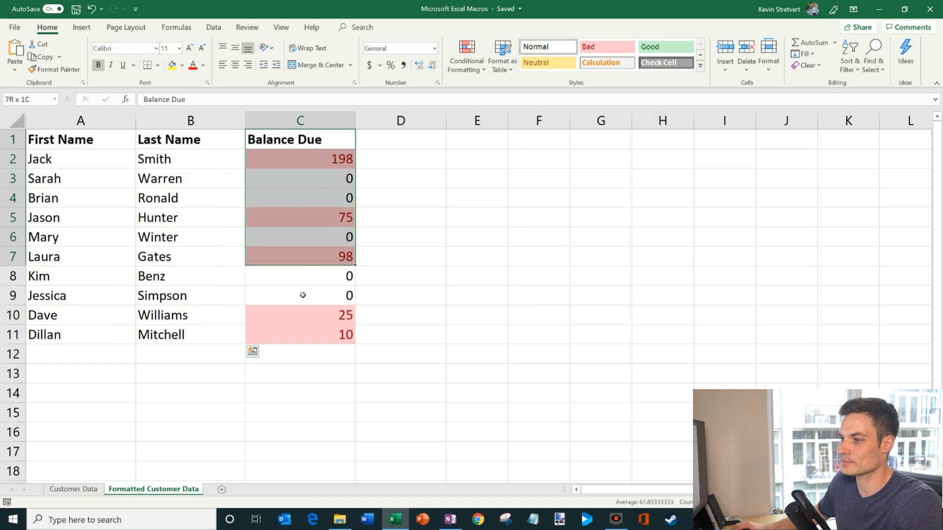
left_click(300, 335)
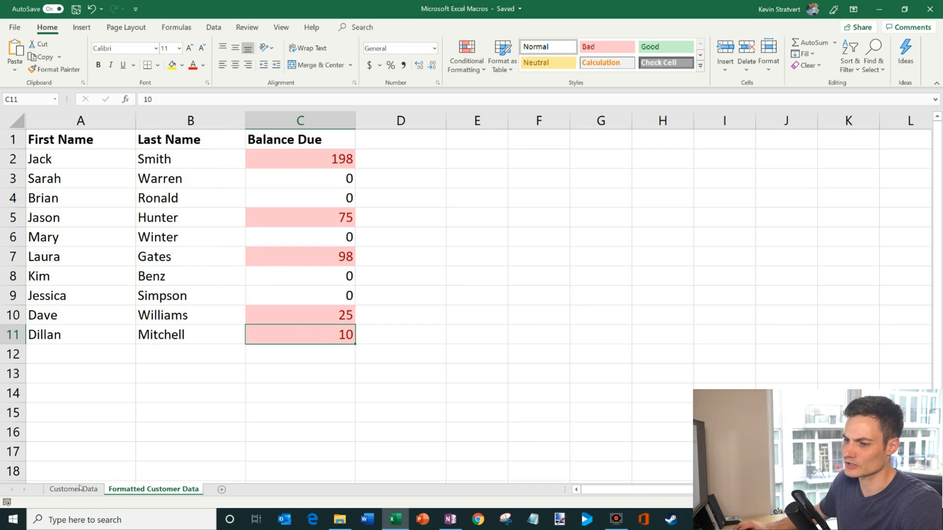
left_click(136, 489)
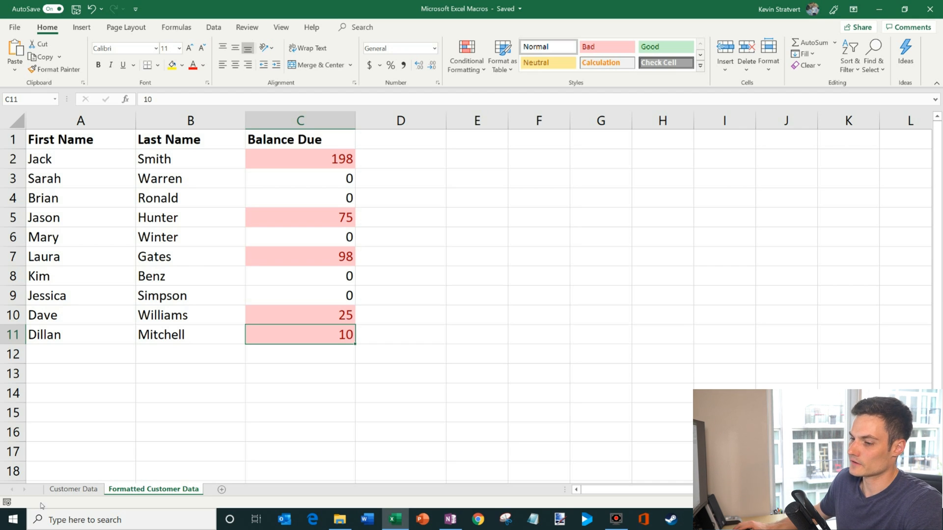
Step: Return to the raw Customer Data sheet and browse the Insert and Data tabs before Home
left_click(73, 489)
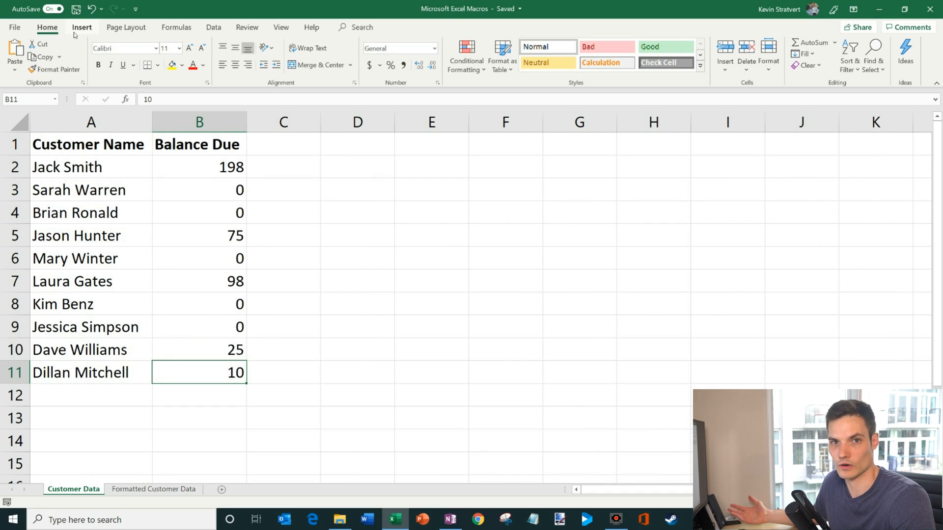
left_click(81, 27)
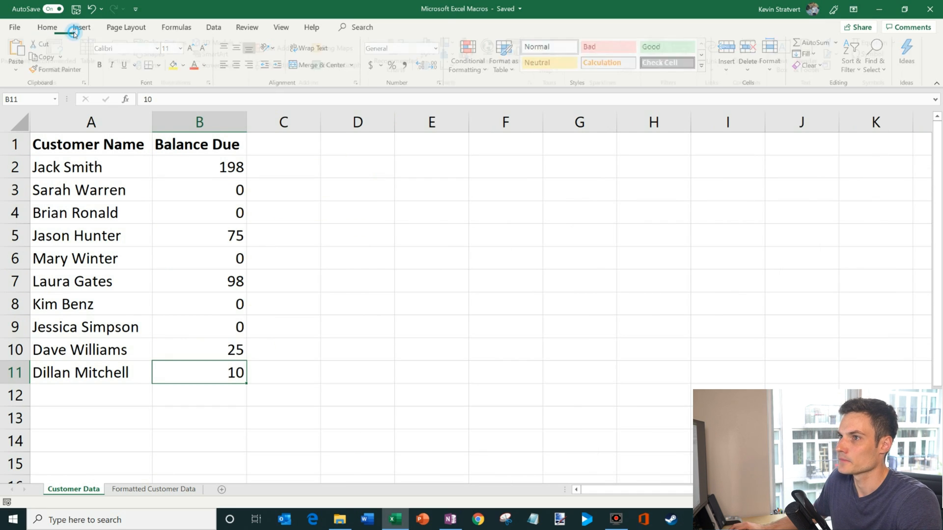
left_click(213, 27)
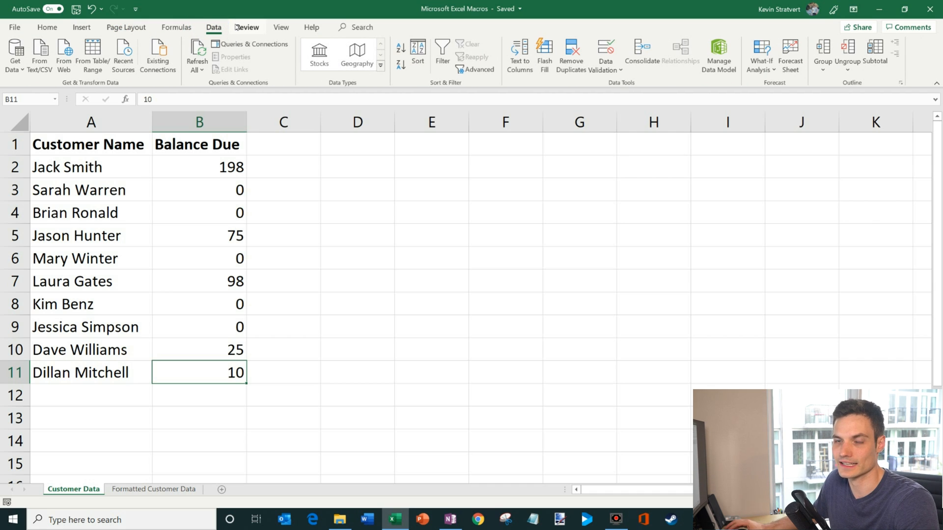
left_click(47, 27)
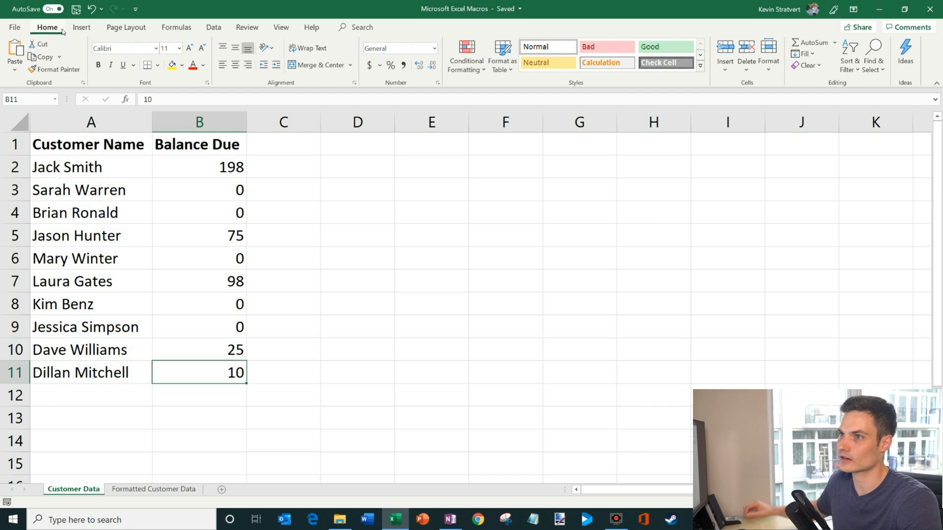
mouse_move(14, 27)
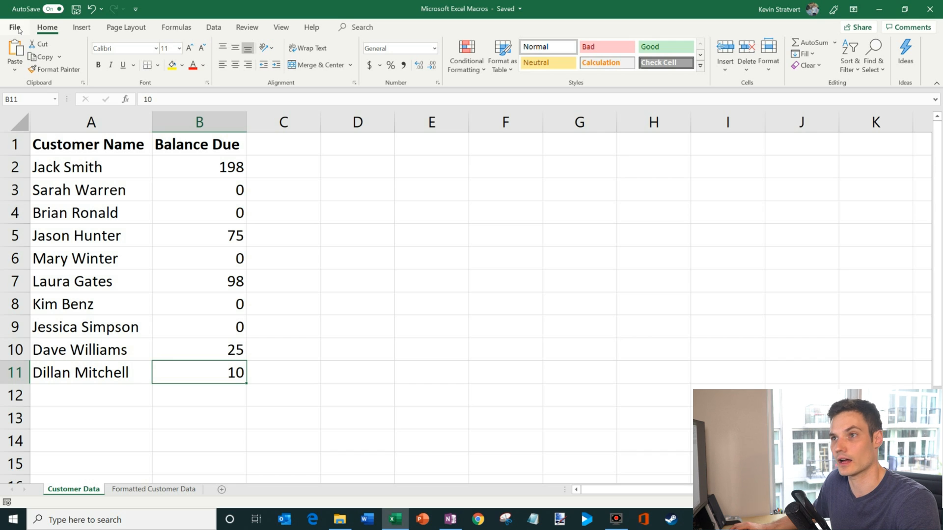
Step: Check Developer under Main Tabs in Excel Options' Customize Ribbon and confirm
left_click(14, 27)
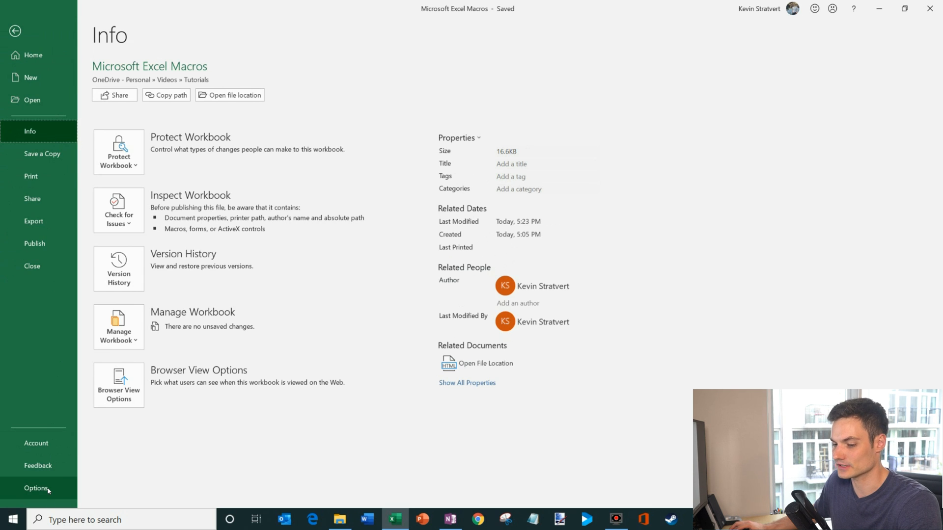
left_click(37, 488)
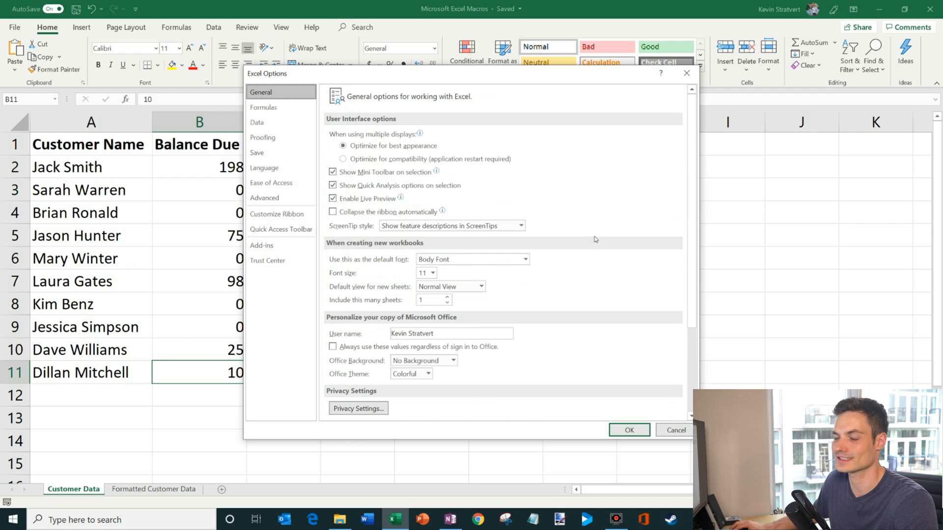
mouse_move(606, 241)
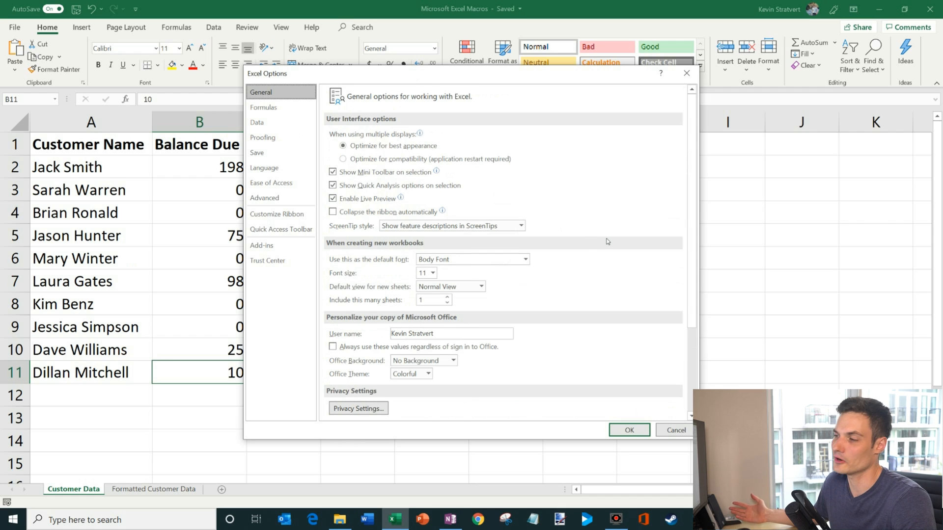
mouse_move(347, 88)
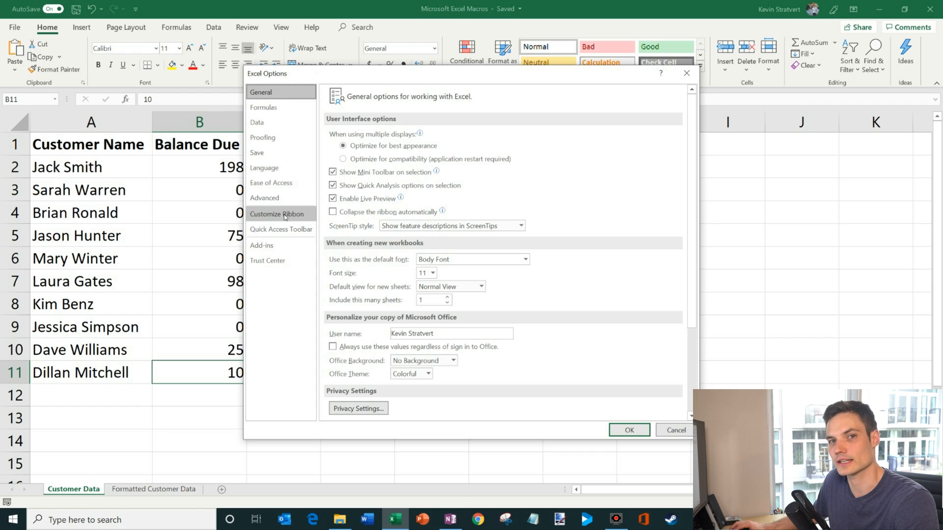
left_click(277, 214)
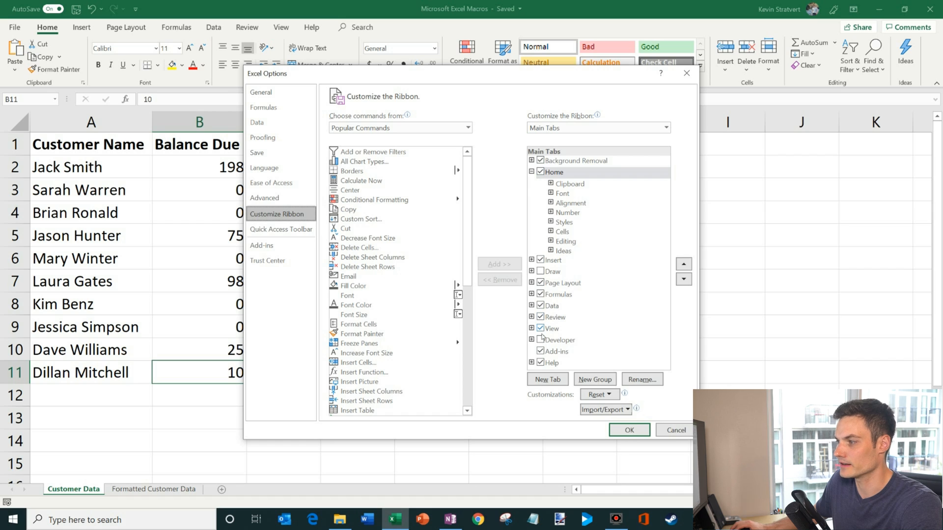
left_click(539, 329)
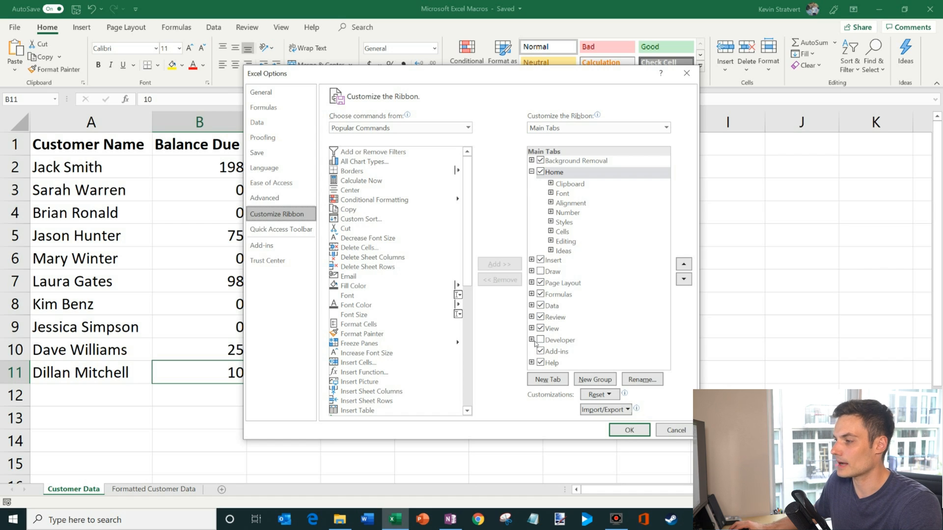
left_click(540, 340)
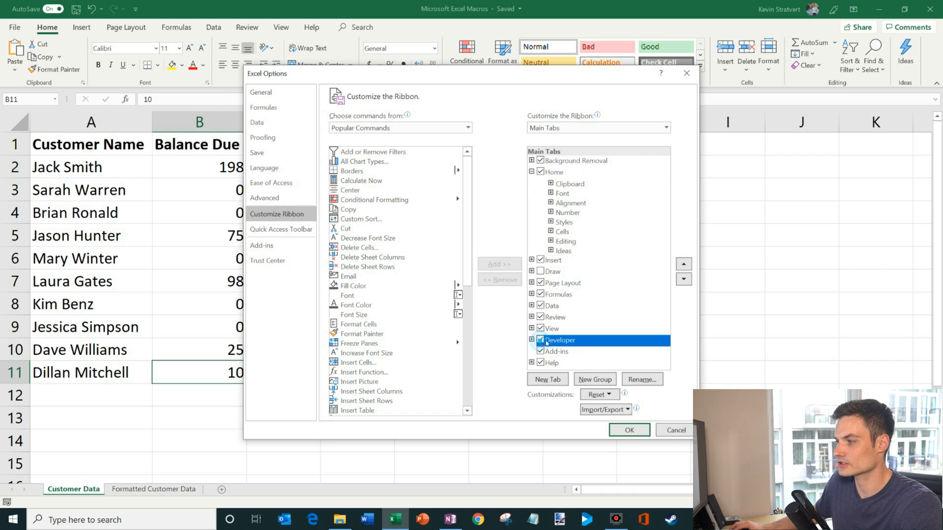
left_click(629, 430)
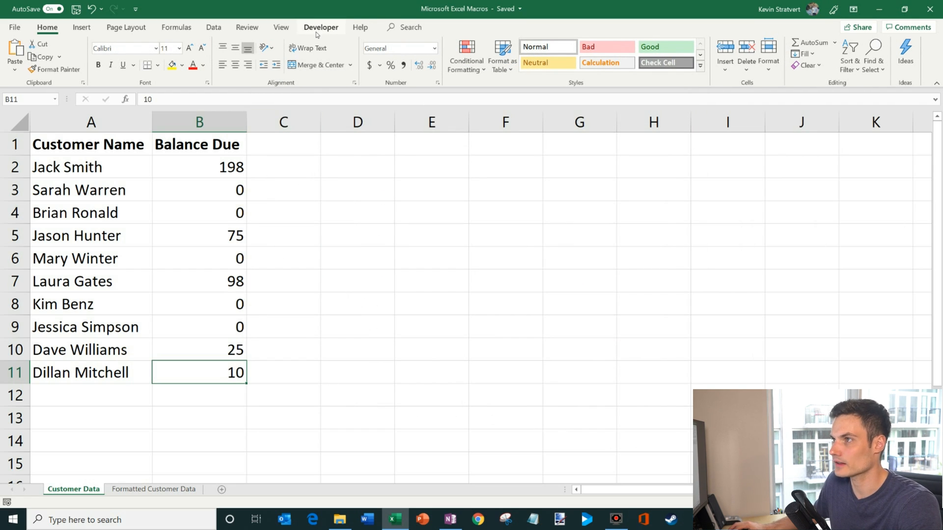
Step: View the empty Macros list on the Developer tab, close it, and select cell A1
left_click(321, 27)
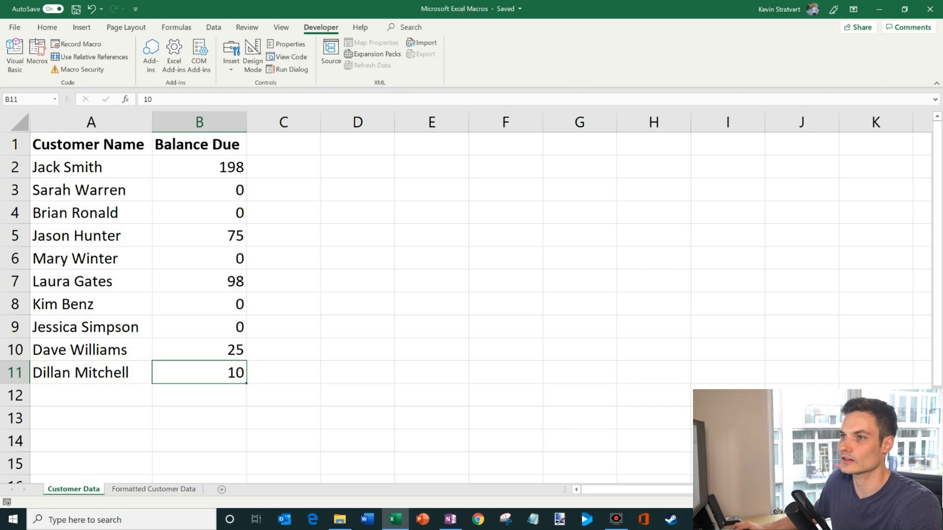
left_click(37, 53)
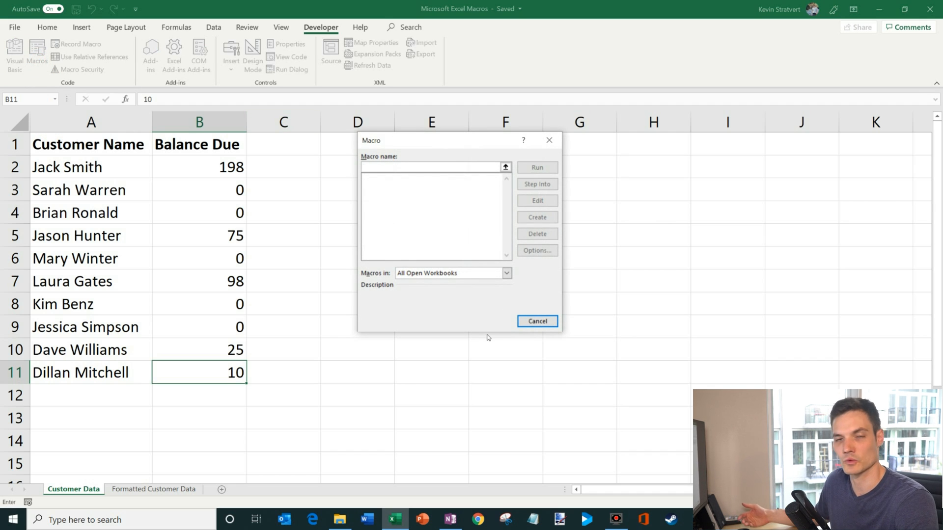
left_click(430, 166)
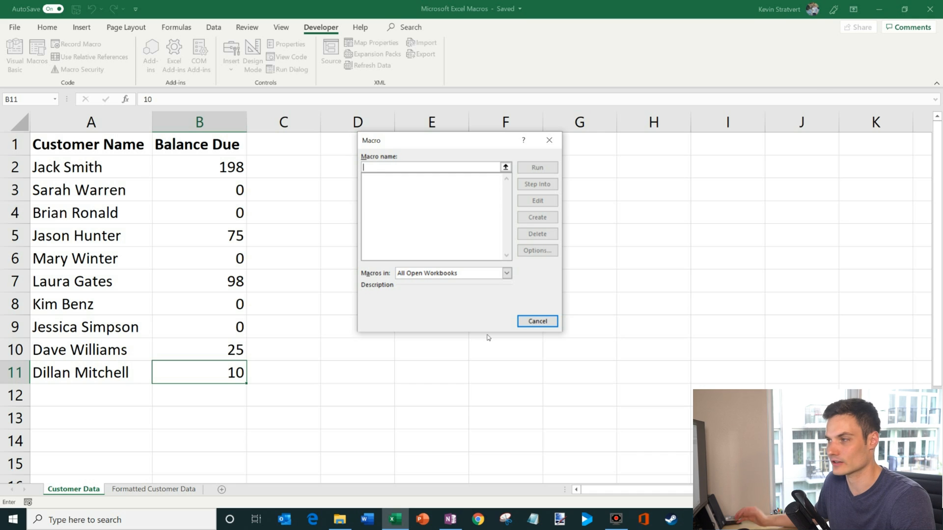
left_click(535, 321)
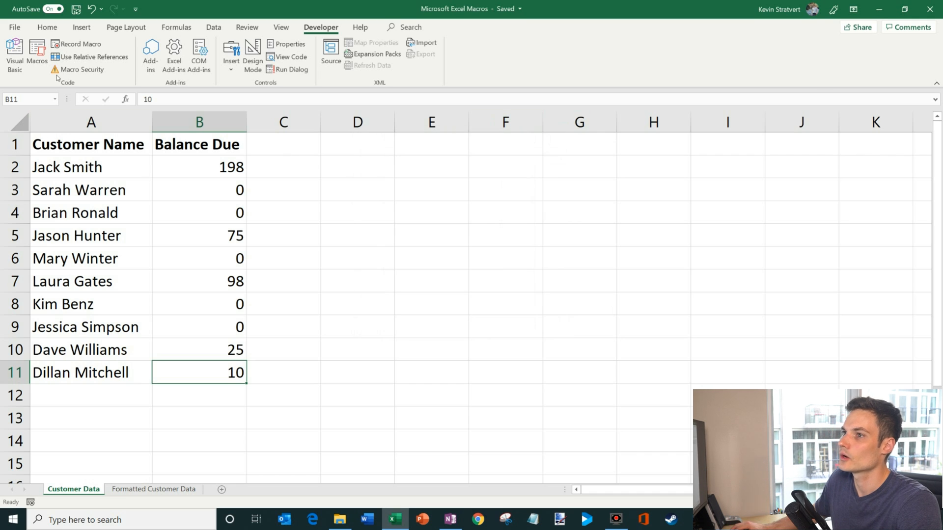
mouse_move(81, 44)
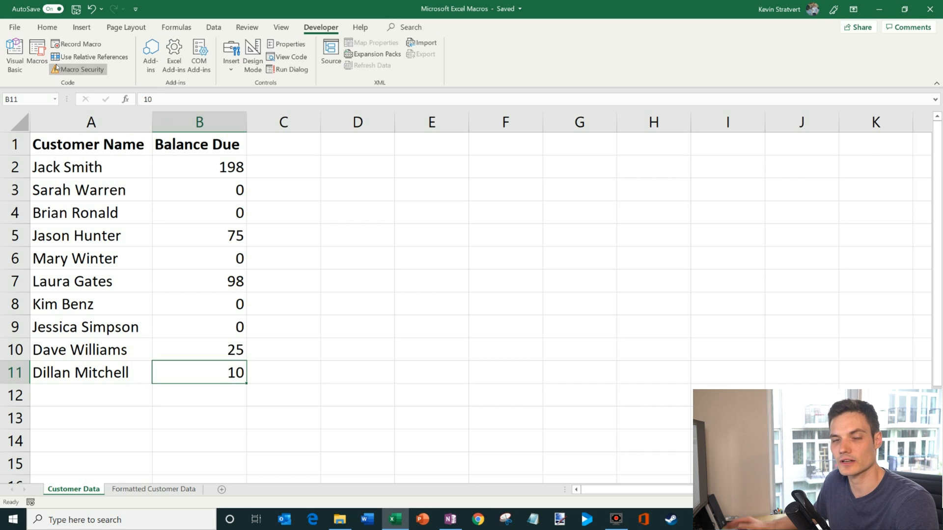
mouse_move(78, 69)
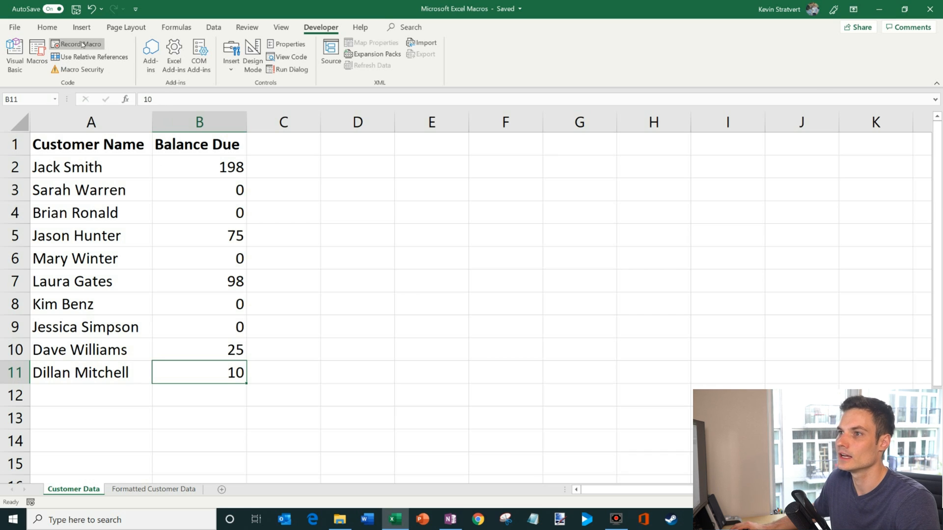
mouse_move(80, 43)
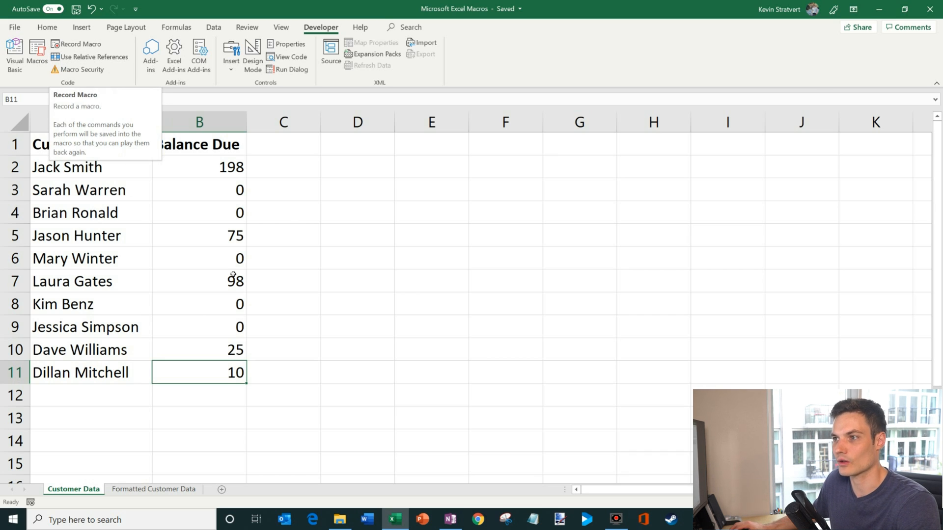
left_click(153, 489)
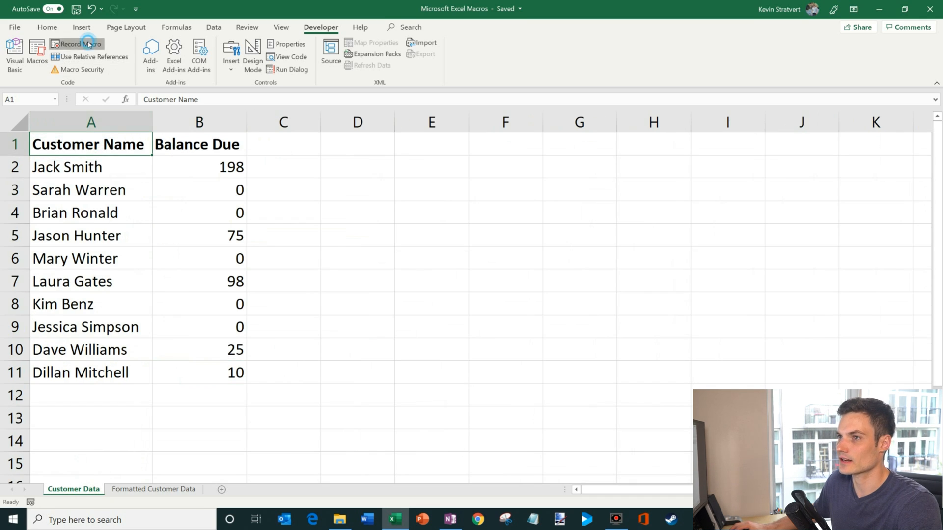
Step: Record a new macro named Format_Customer_Data stored in This Workbook
left_click(75, 43)
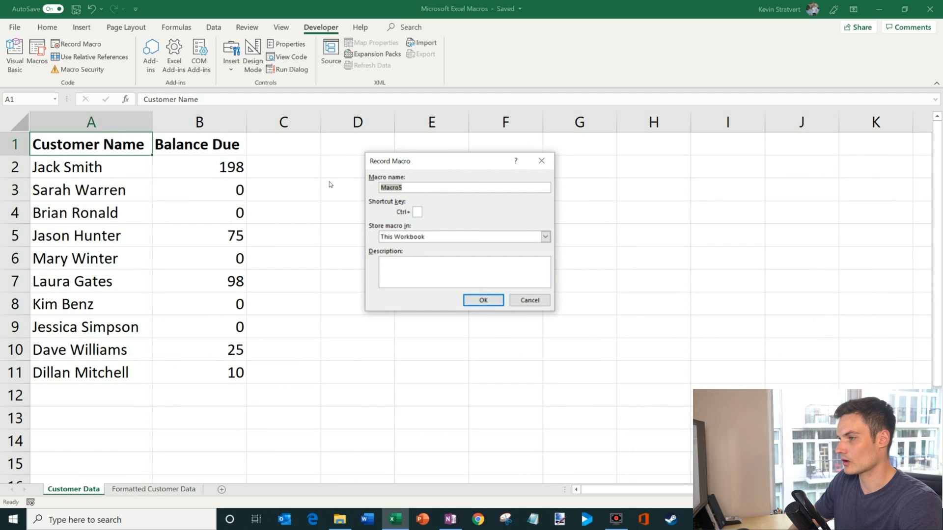
type("Format_Customer")
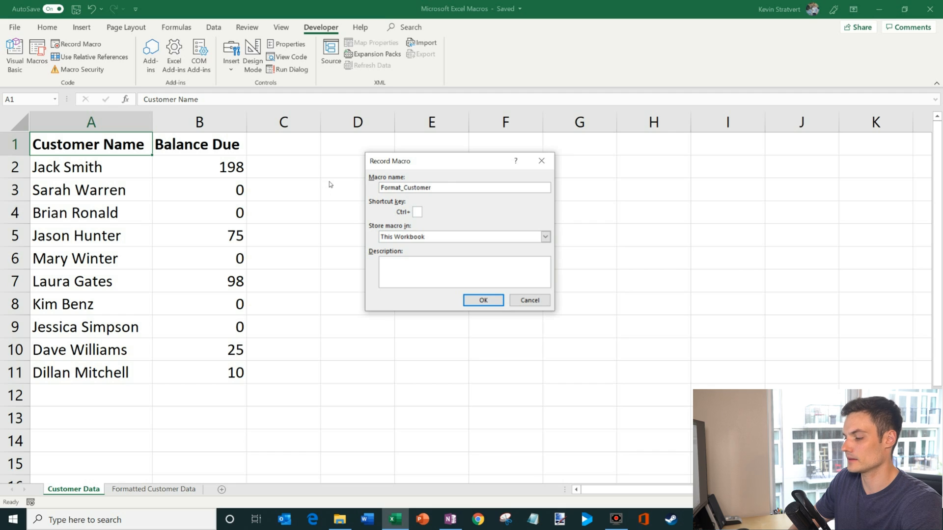
type("_Data")
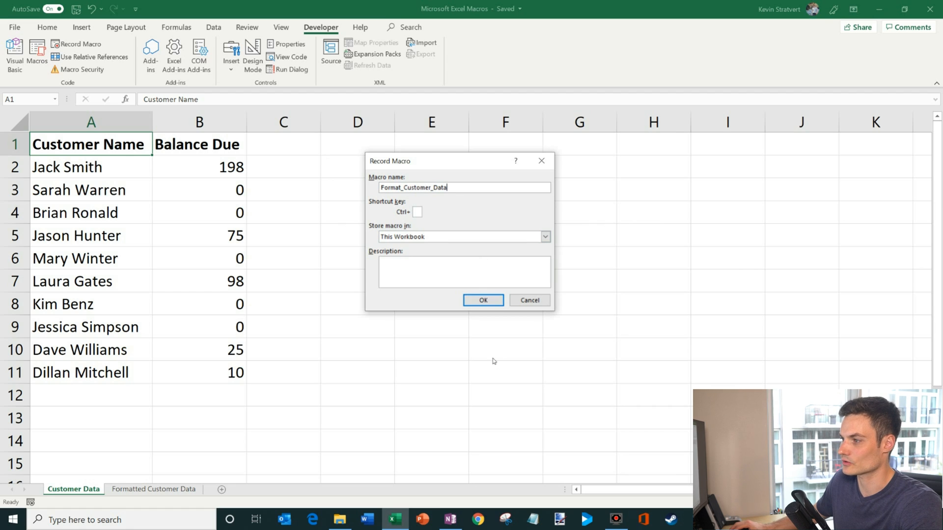
left_click(482, 300)
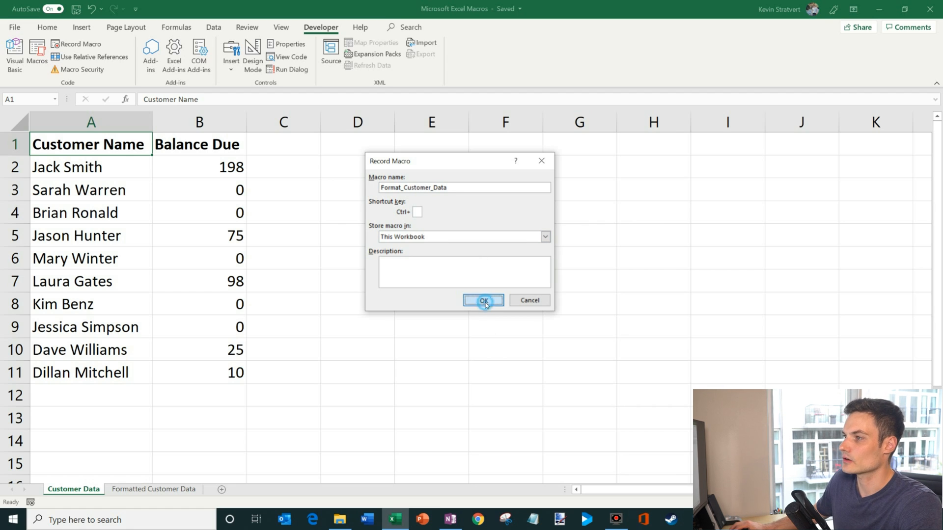
left_click(484, 300)
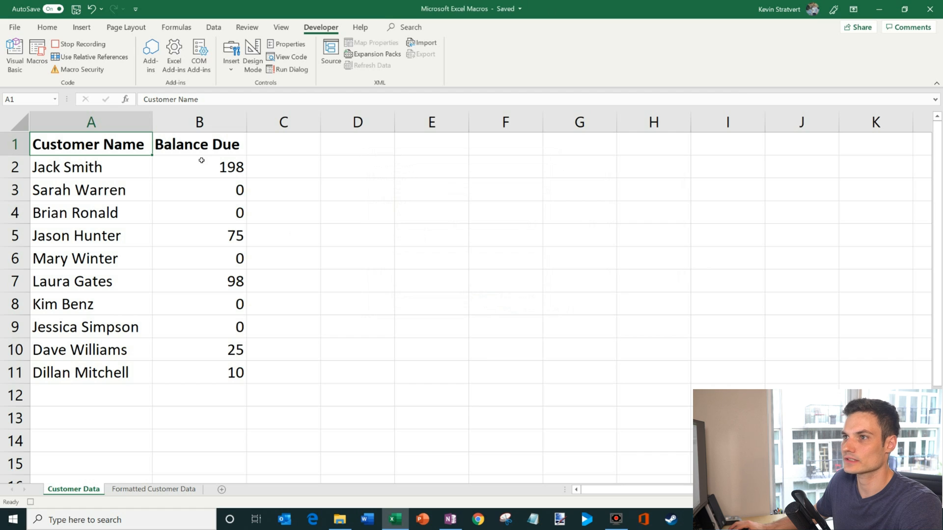
mouse_move(83, 44)
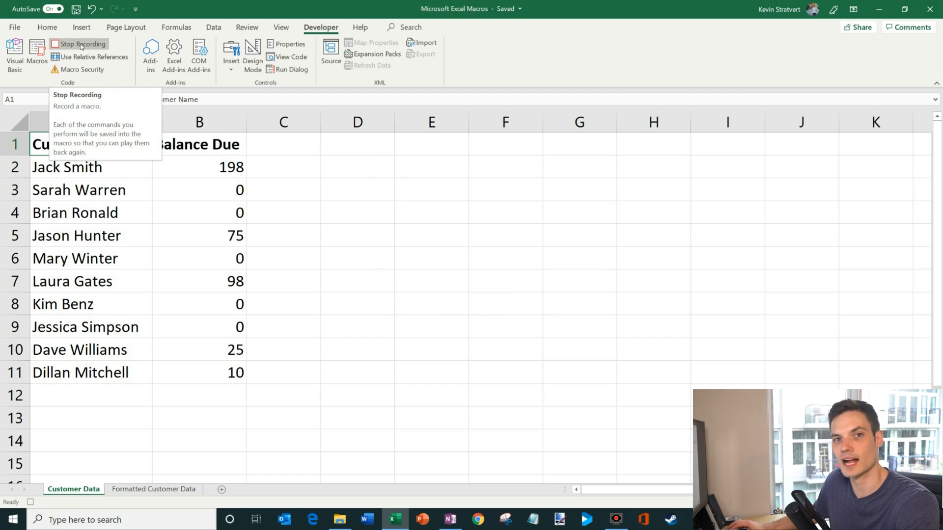
mouse_move(184, 248)
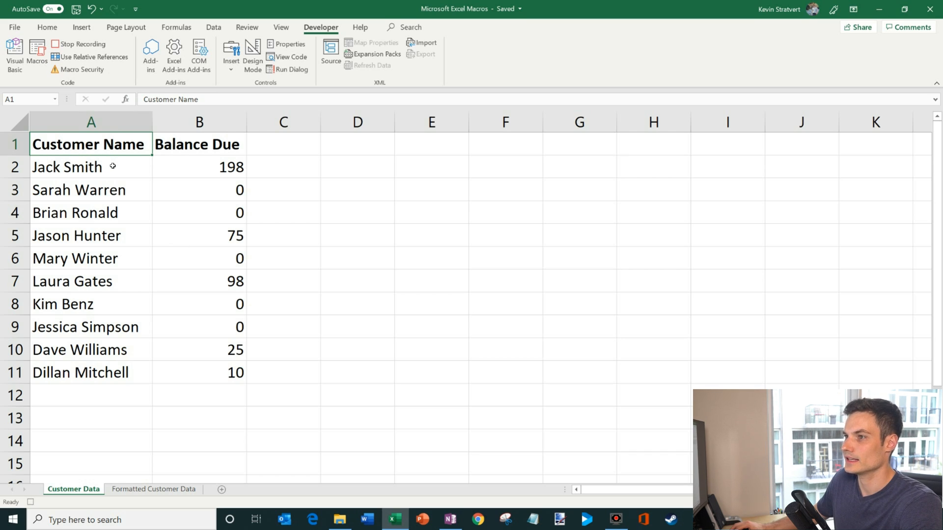
Step: Insert a blank column at B and label headers First Name and Last Name
right_click(199, 122)
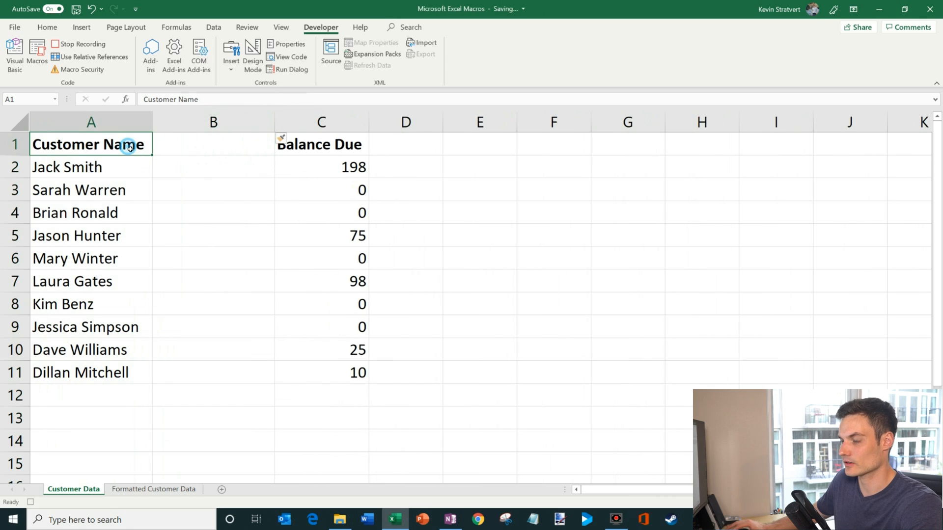
type("First N")
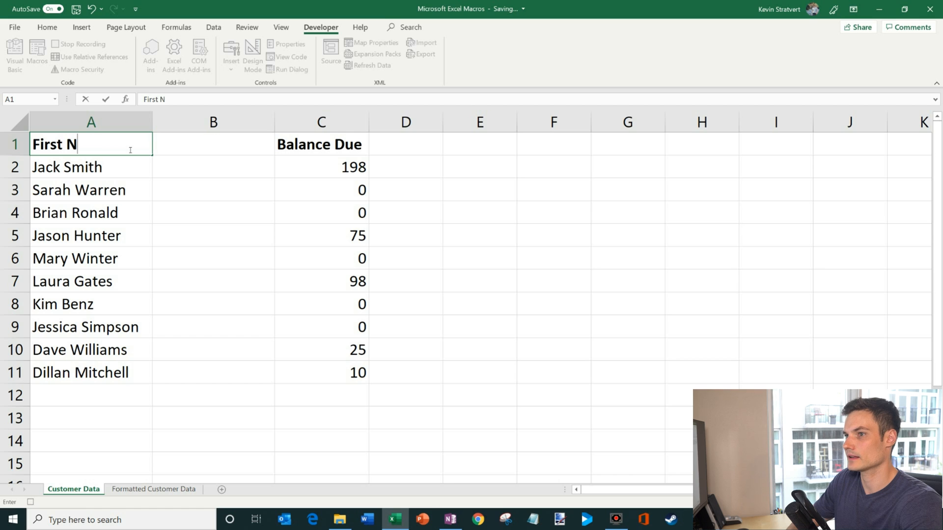
type("Last Name")
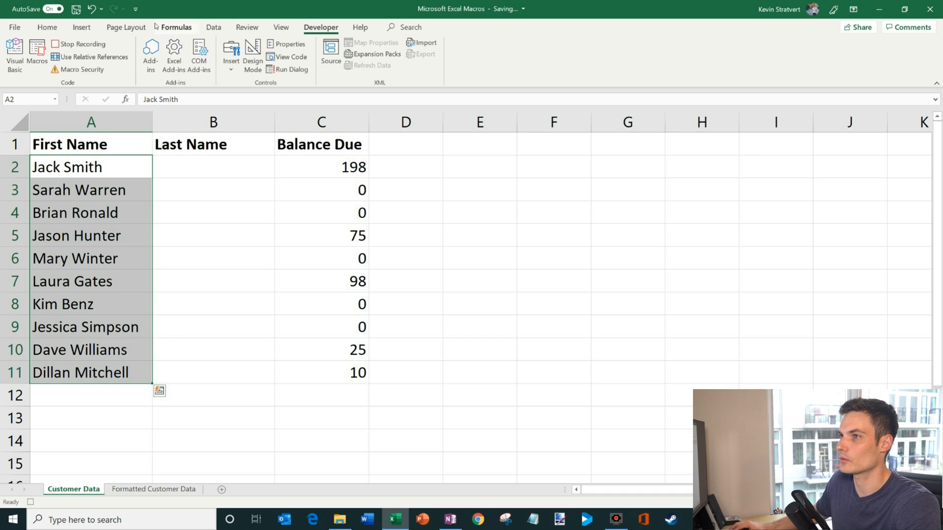
Step: Split the full names into two columns with space-delimited Text to Columns
left_click(212, 27)
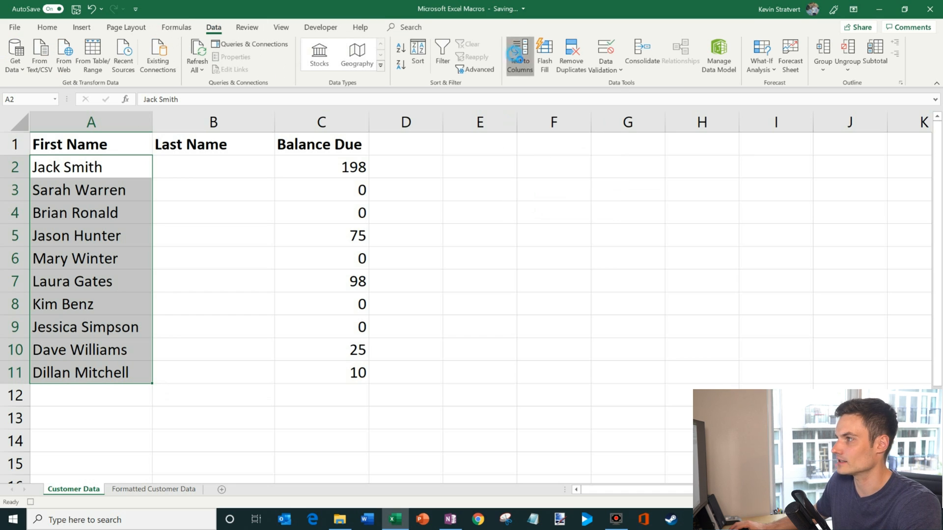
left_click(519, 55)
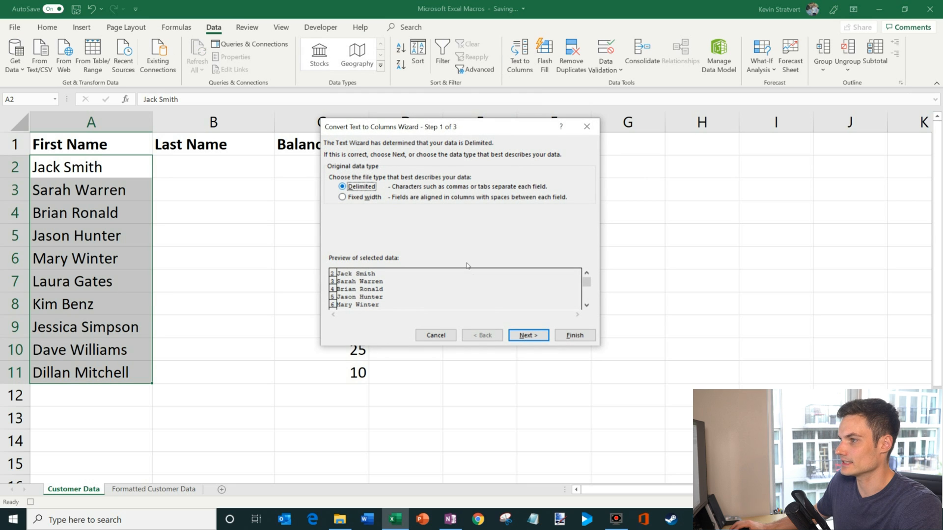
left_click(527, 335)
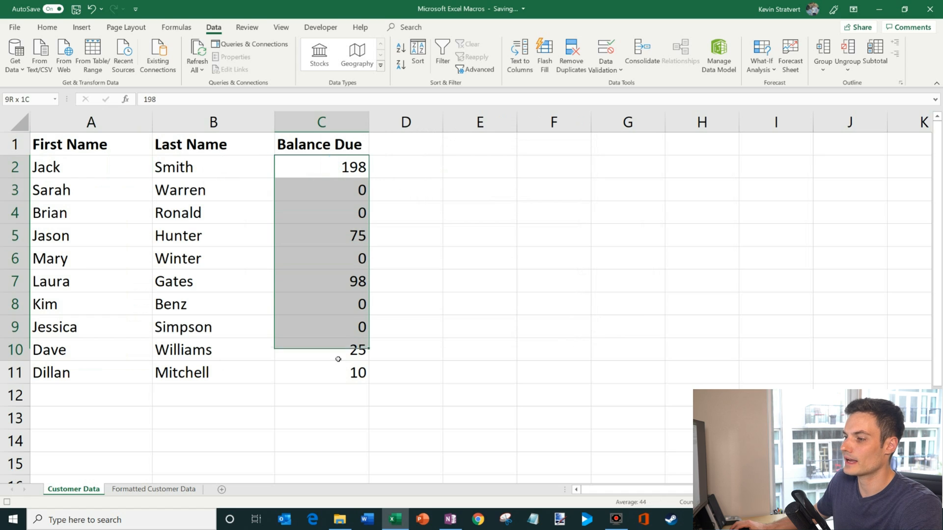
Step: Apply a Greater Than 0 rule with Light Red Fill to the Balance Due cells
left_click(47, 27)
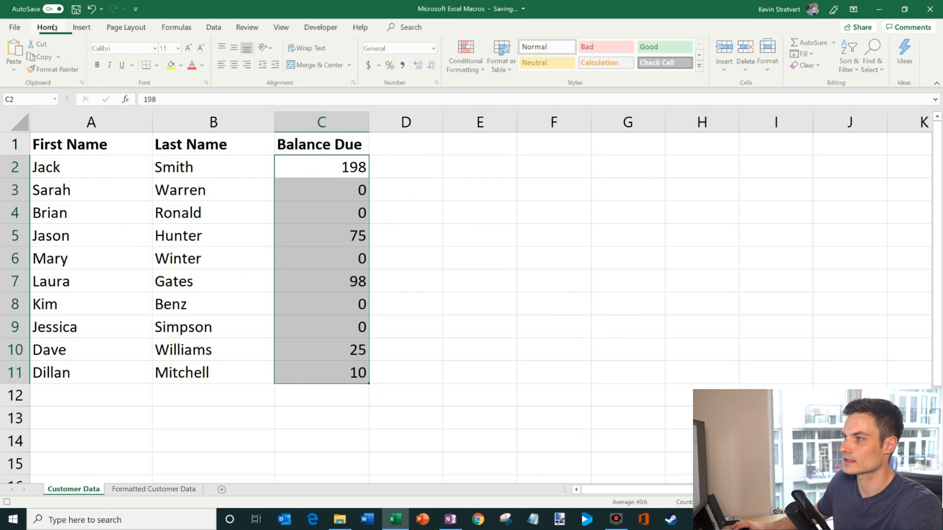
left_click(464, 54)
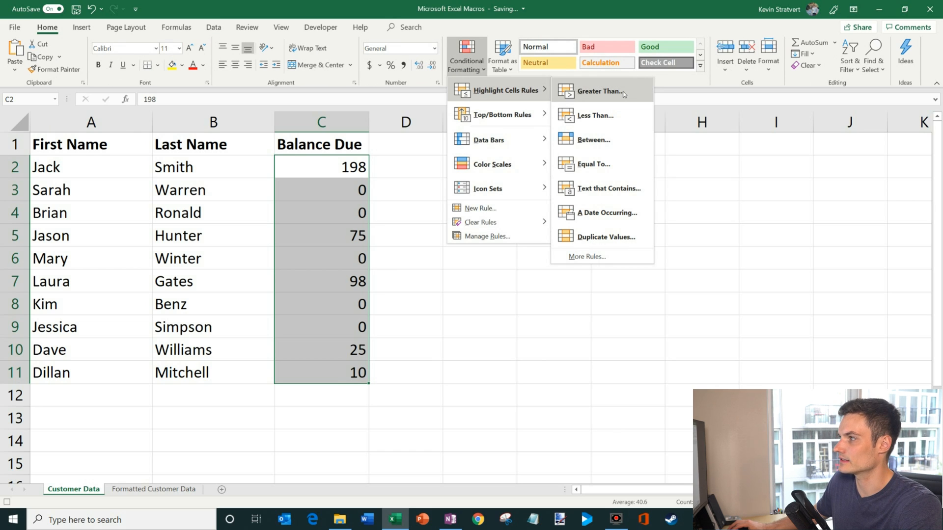
left_click(598, 91)
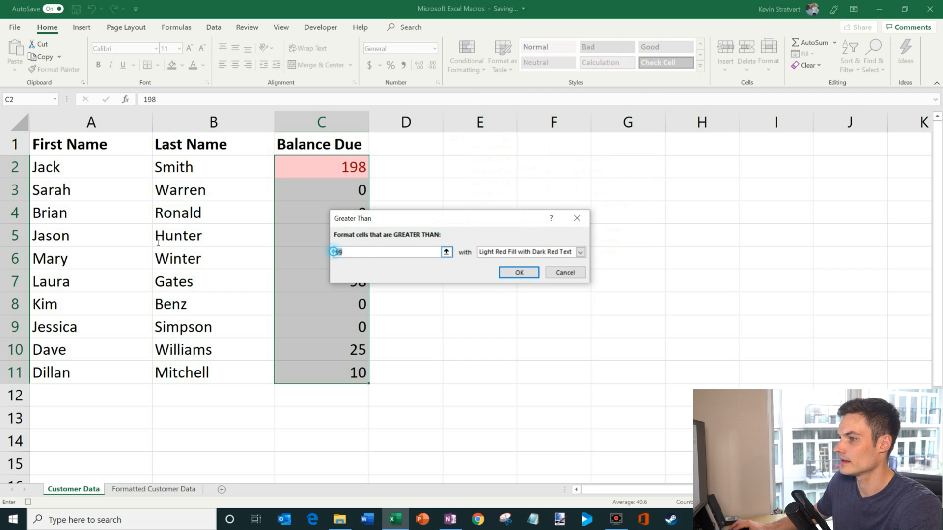
type("0")
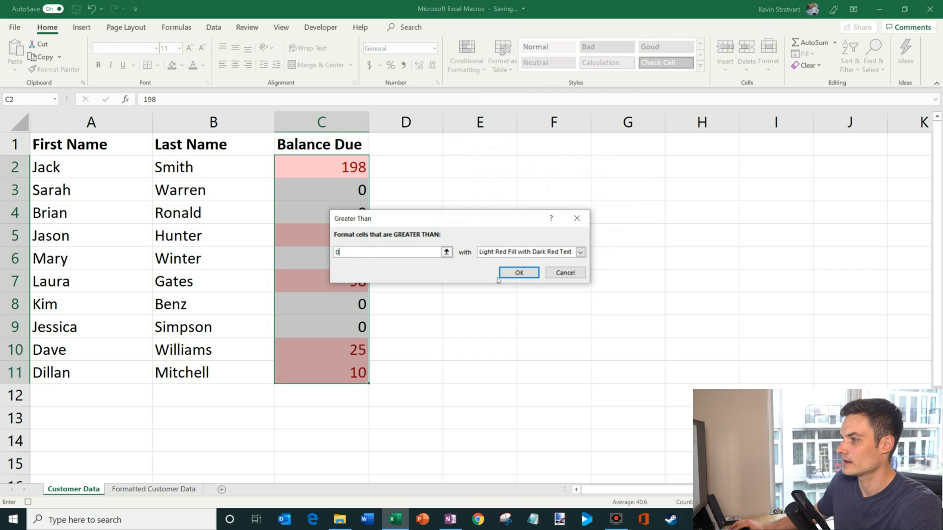
left_click(518, 272)
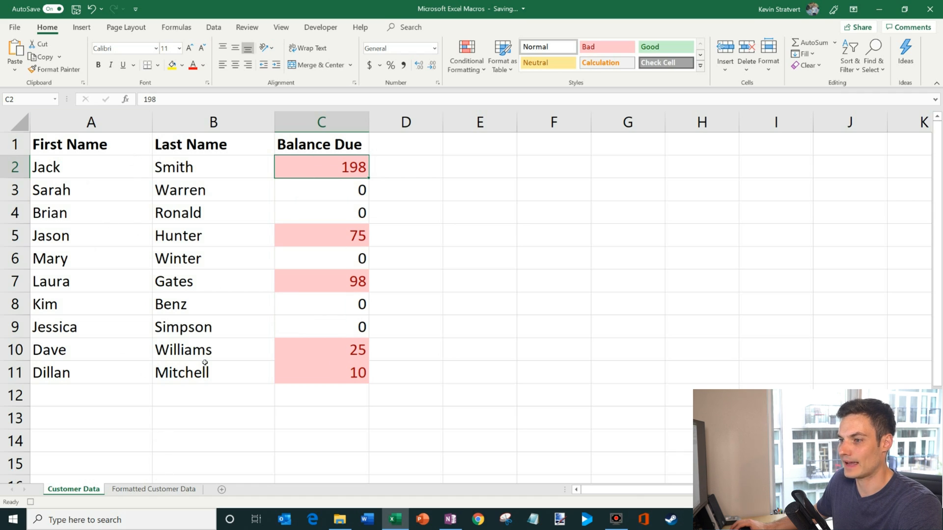
mouse_move(147, 209)
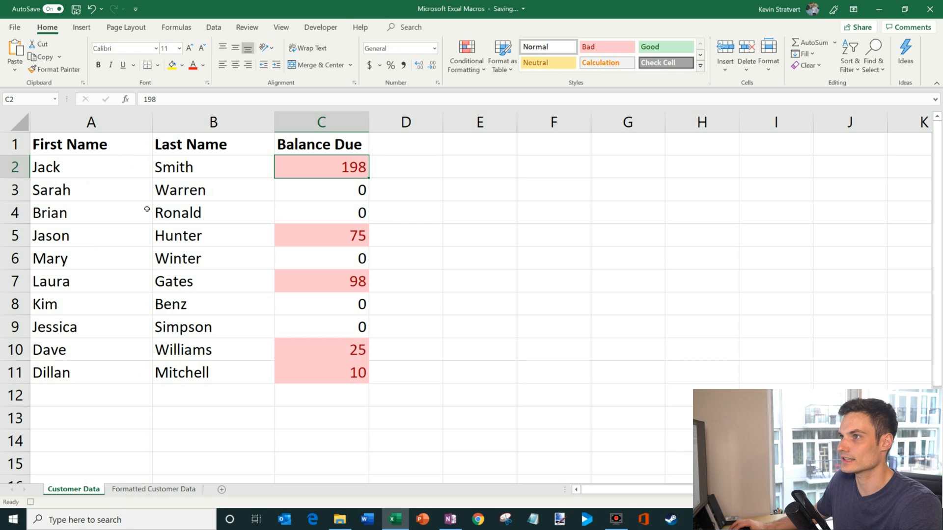
Step: Stop the macro recording and go back to the Customer Data sheet
left_click(321, 27)
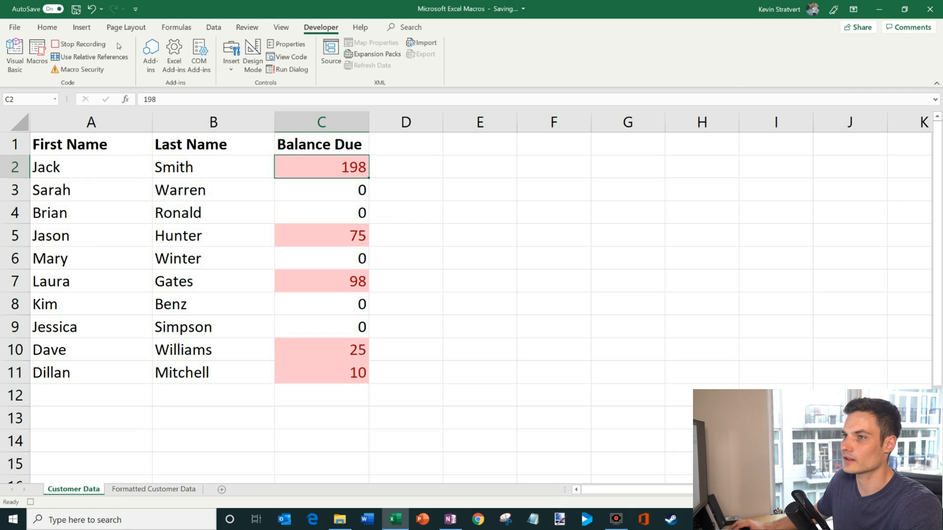
left_click(81, 44)
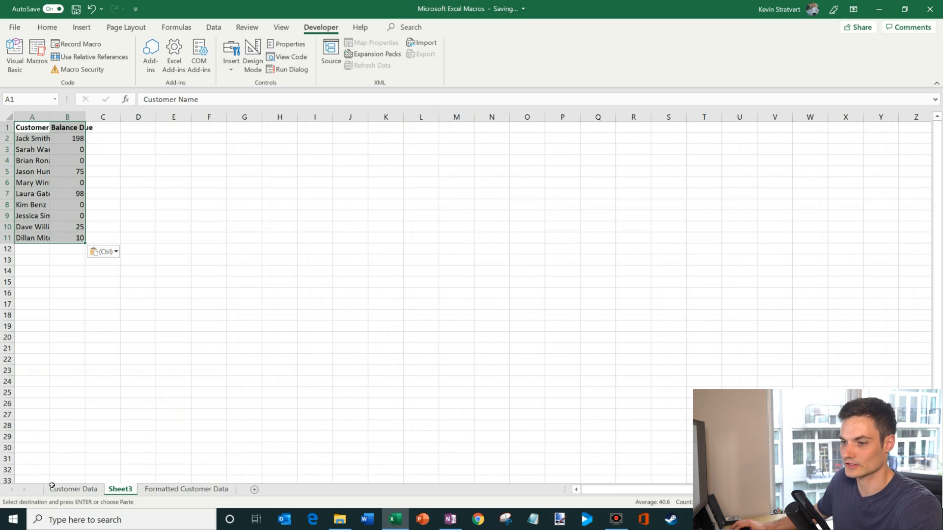
left_click(73, 489)
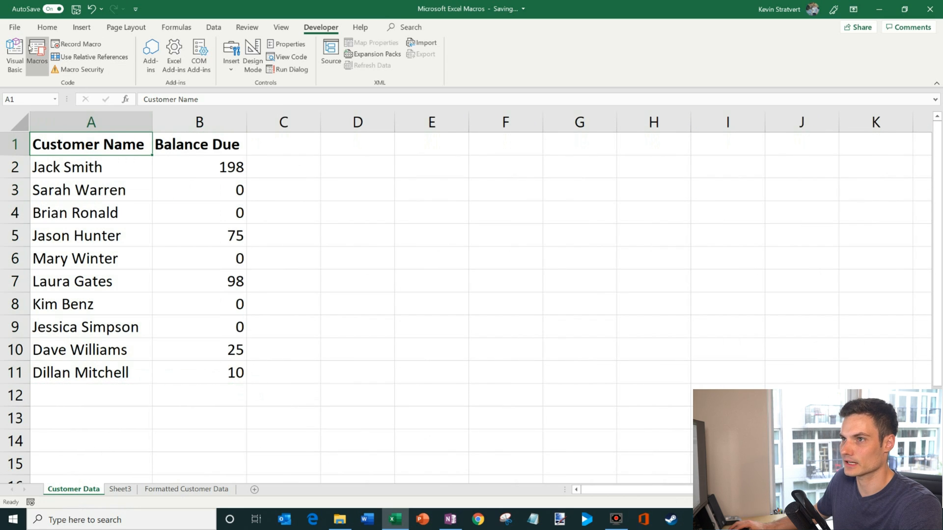
Step: Run Format_Customer_Data from the Macros list on the Customer Data sheet
left_click(37, 54)
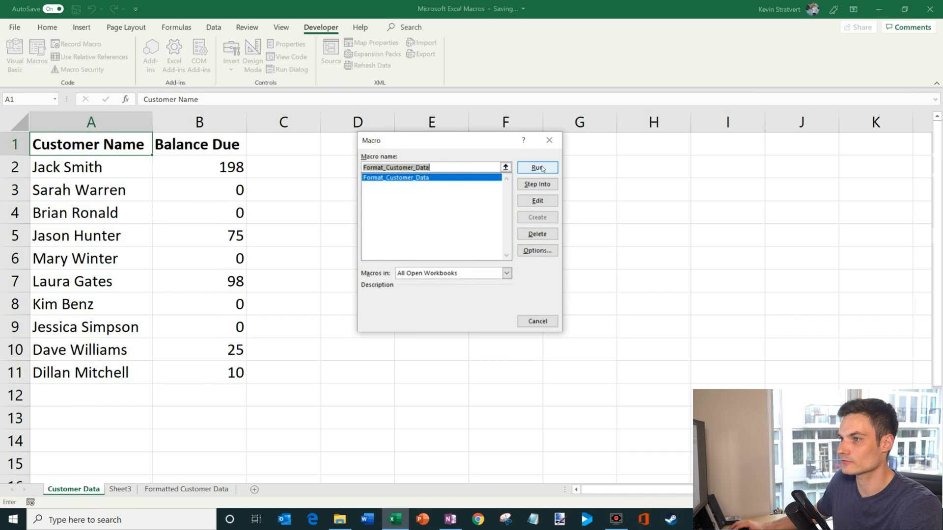
left_click(536, 166)
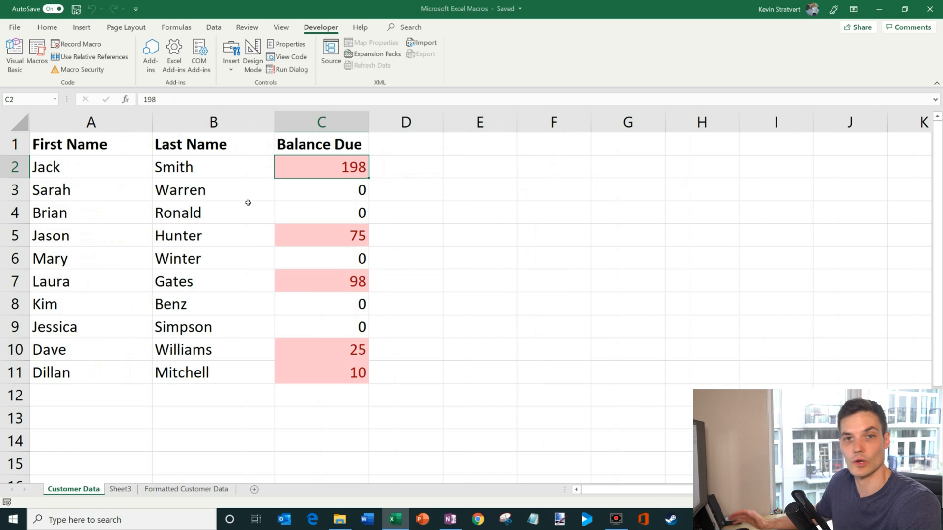
mouse_move(108, 264)
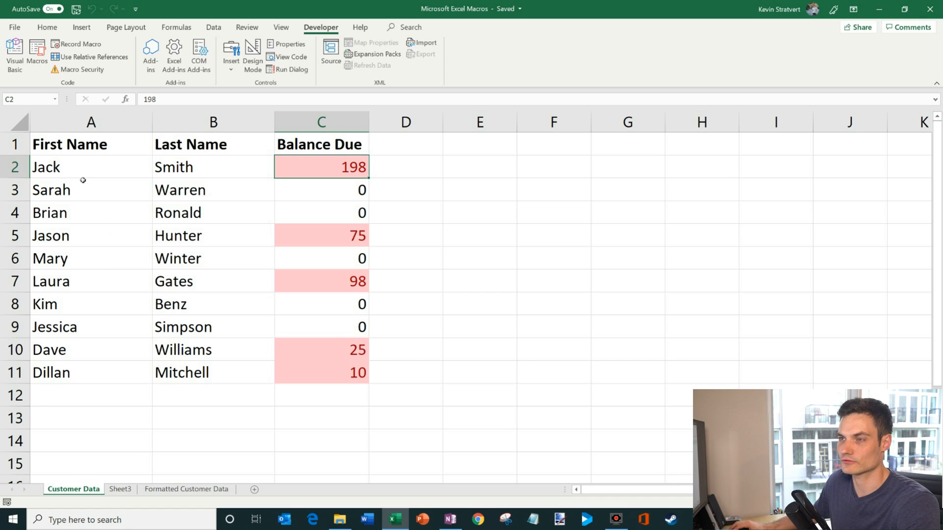
mouse_move(160, 190)
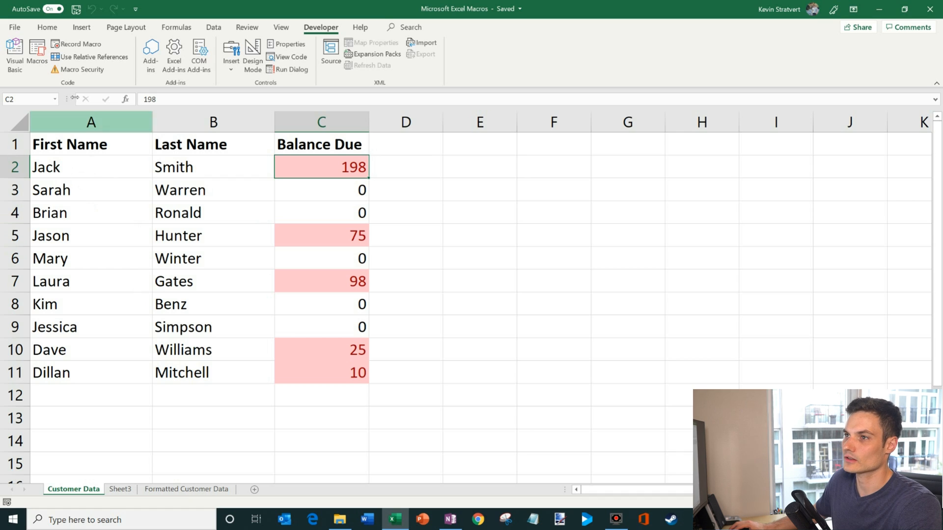
mouse_move(95, 56)
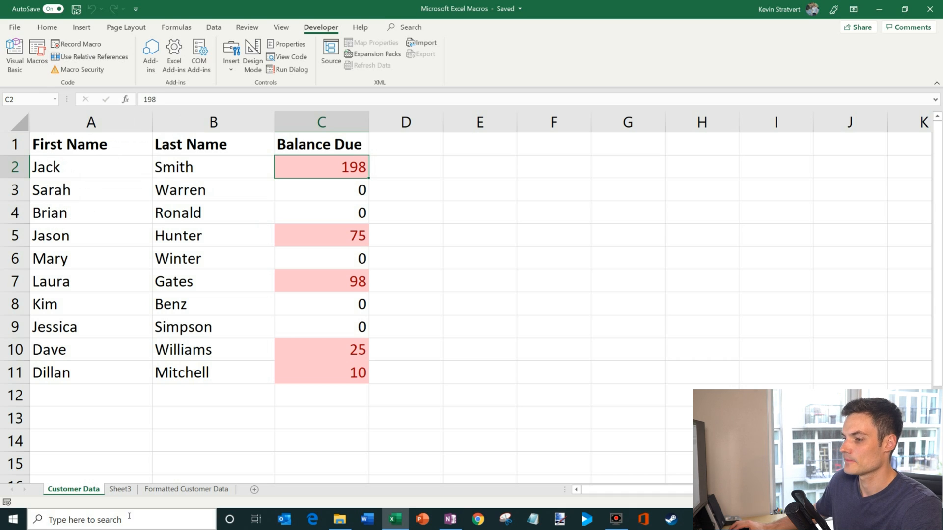
Step: Select the unformatted two-column Customer Name / Balance Due copy to restore it from A1
left_click(119, 489)
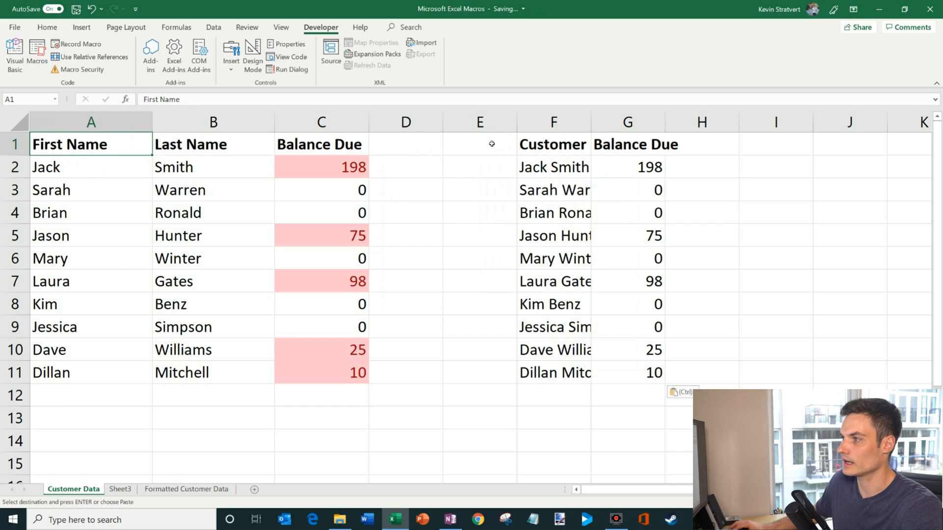
left_click(551, 144)
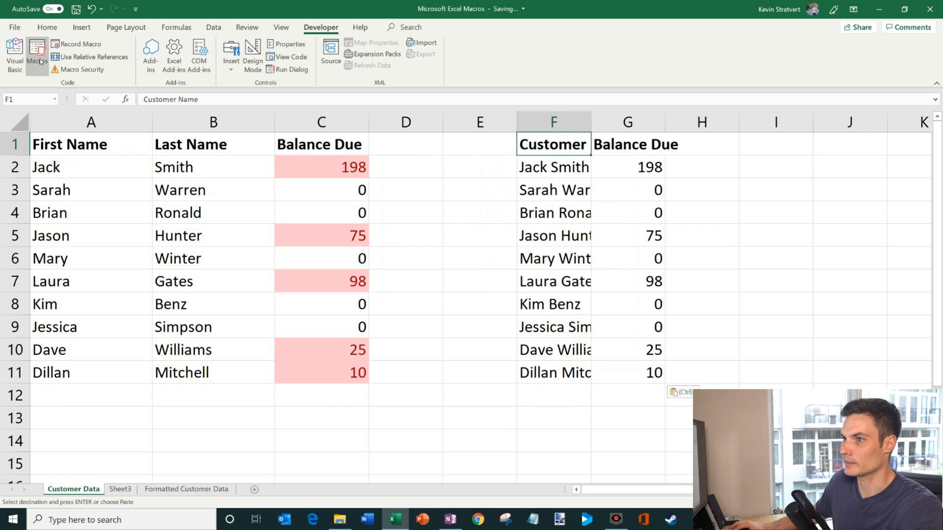
left_click(37, 54)
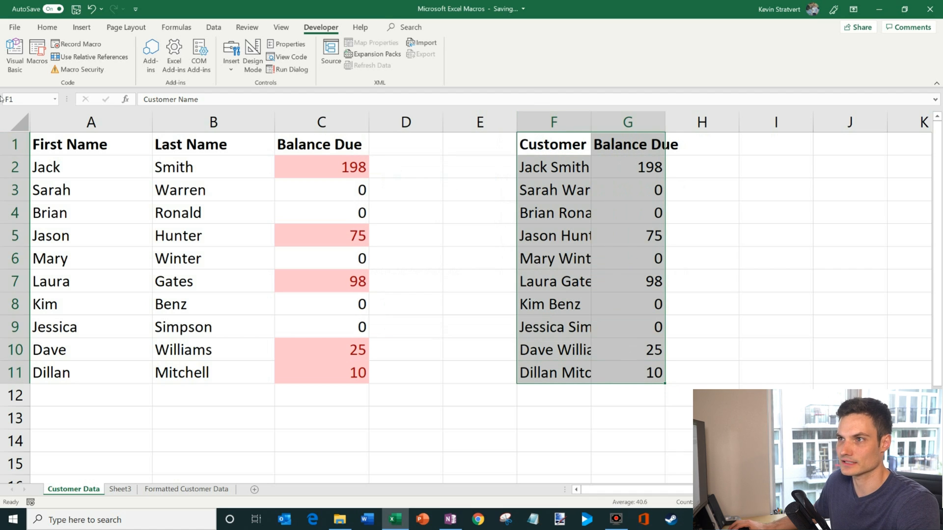
mouse_move(89, 56)
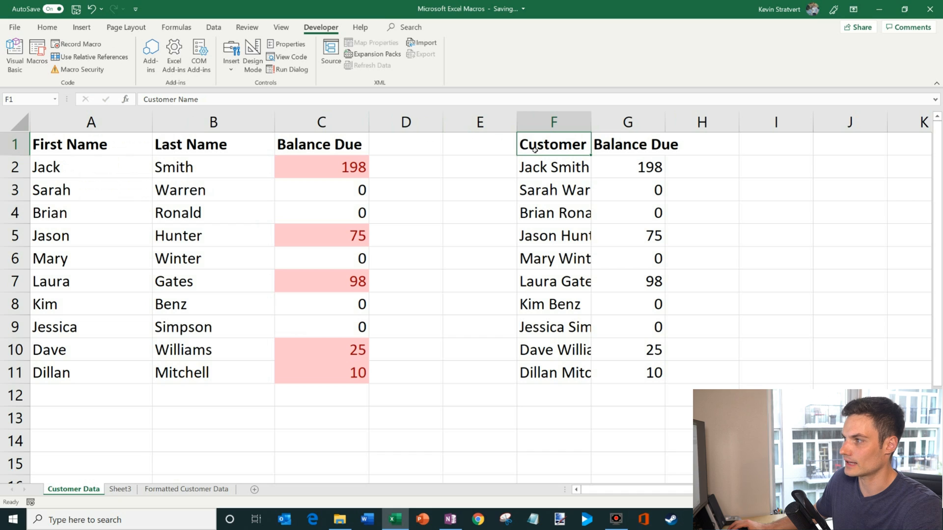
left_click_drag(553, 144, 701, 372)
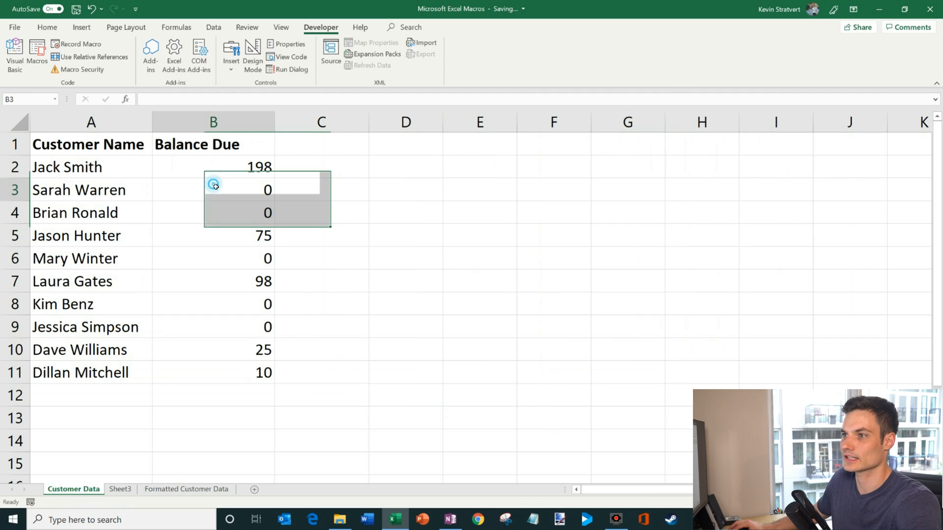
Step: Add a Form Controls button assigned to Format_Customer_Data and label it 'Format Data'
left_click(91, 144)
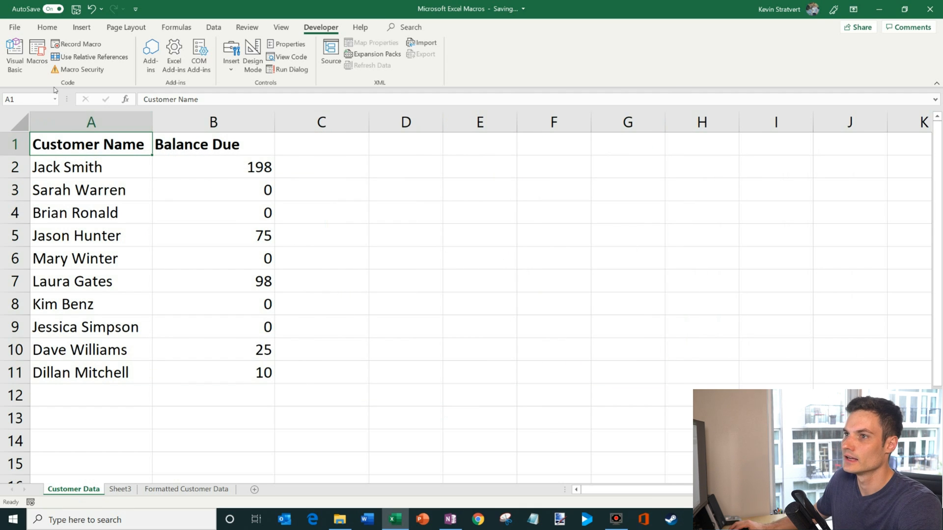
left_click(36, 54)
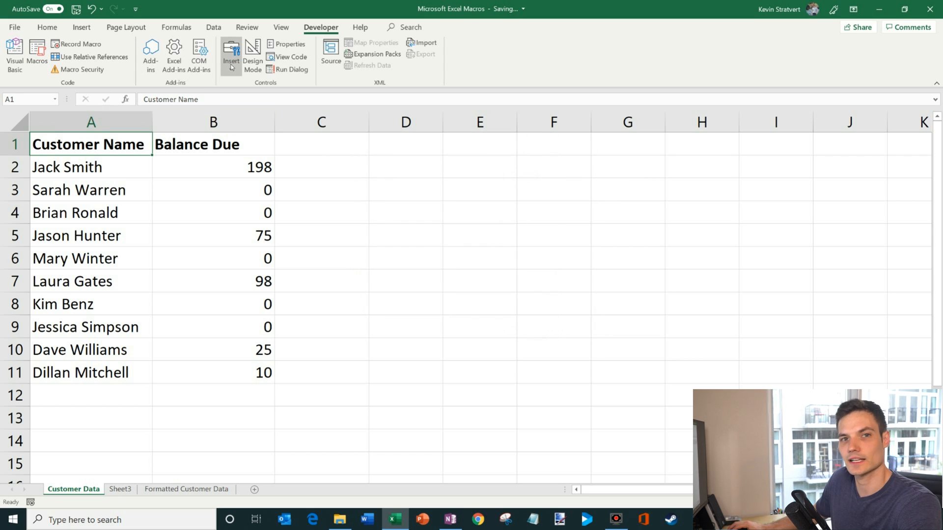
left_click(231, 54)
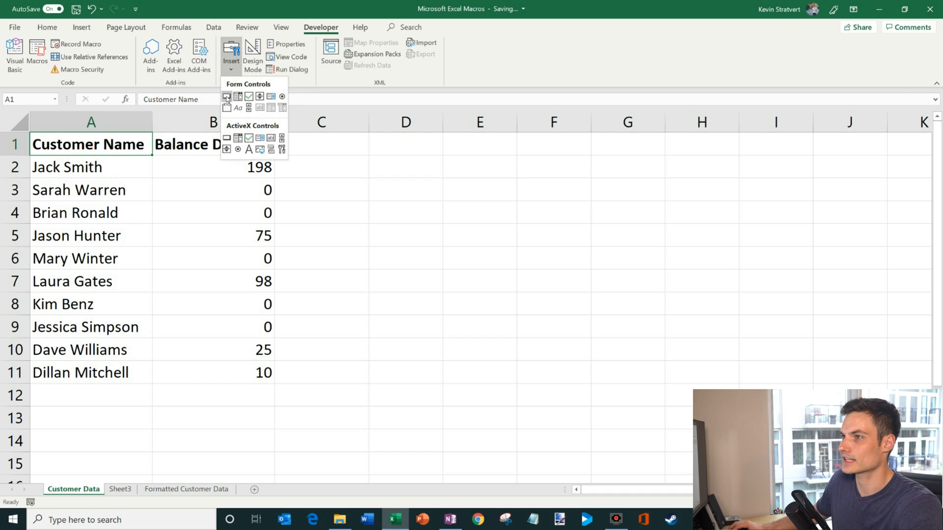
left_click(226, 97)
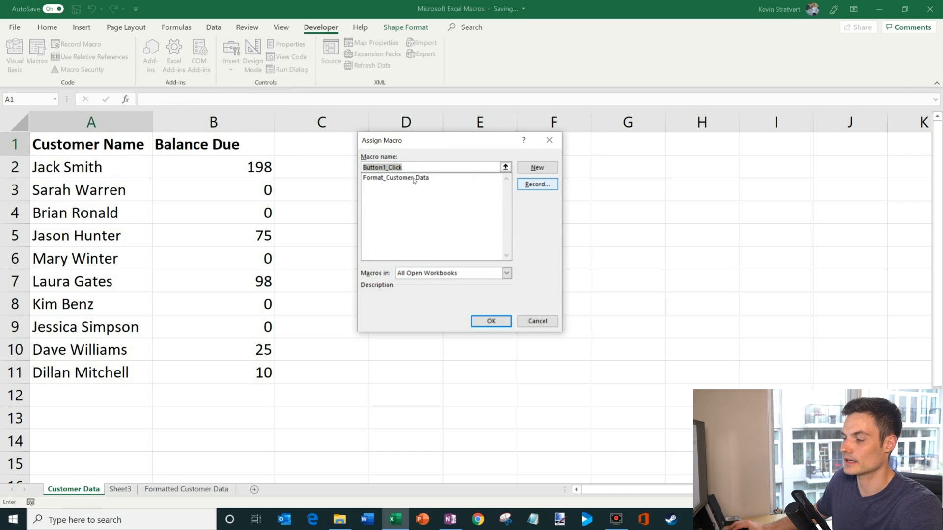
left_click(396, 177)
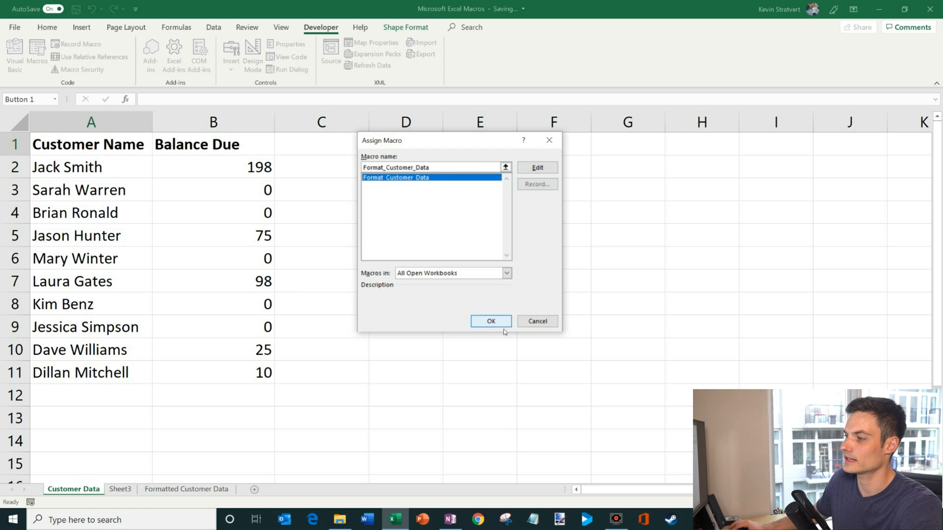
left_click(490, 320)
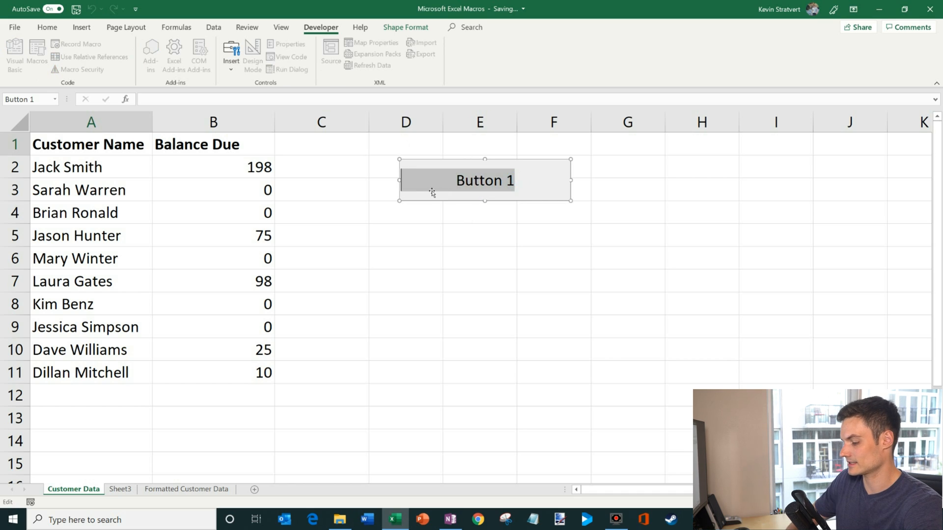
type("Format")
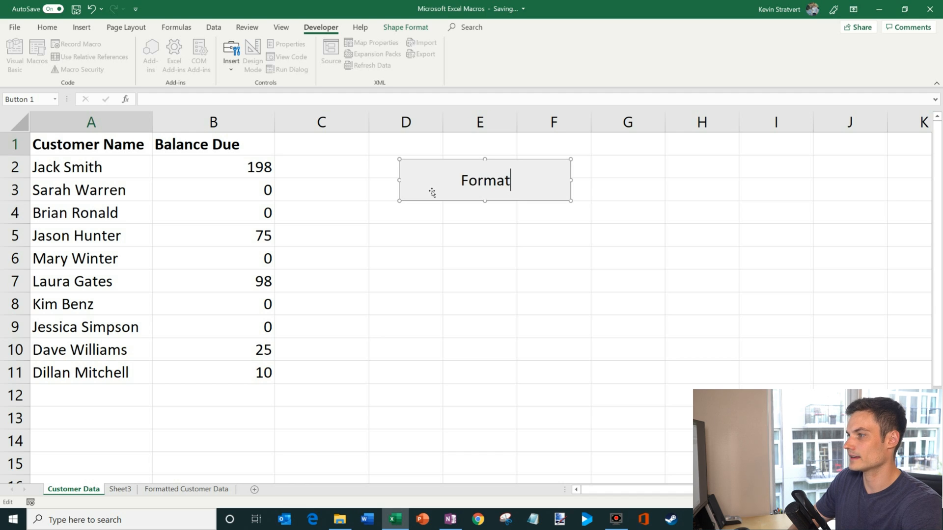
left_click(479, 281)
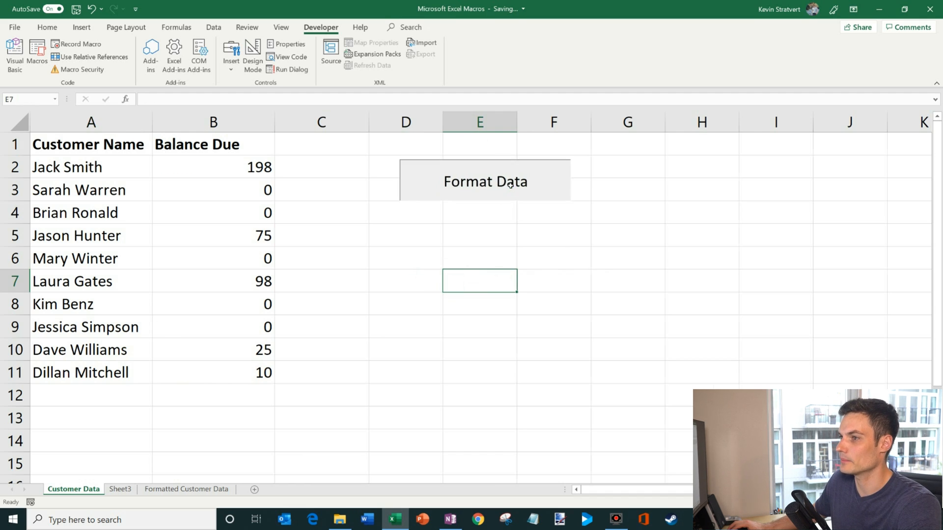
left_click(485, 181)
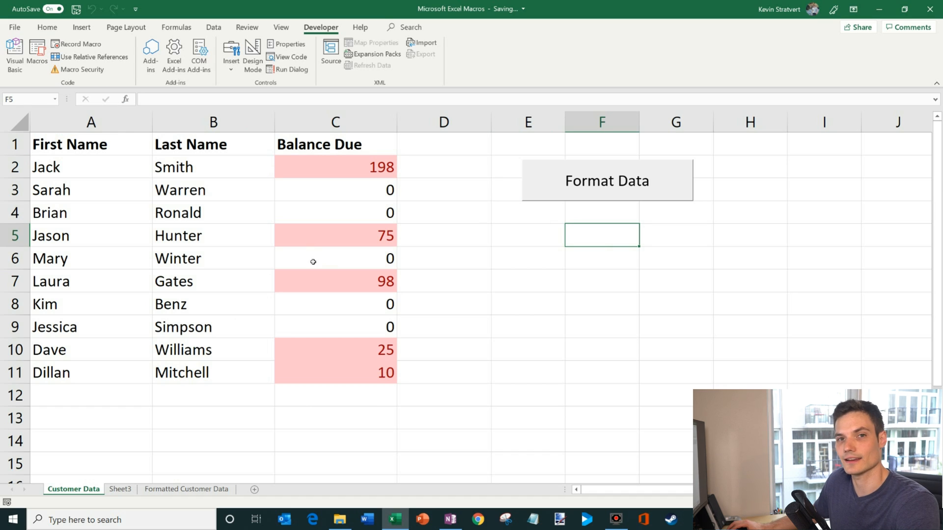
left_click(335, 258)
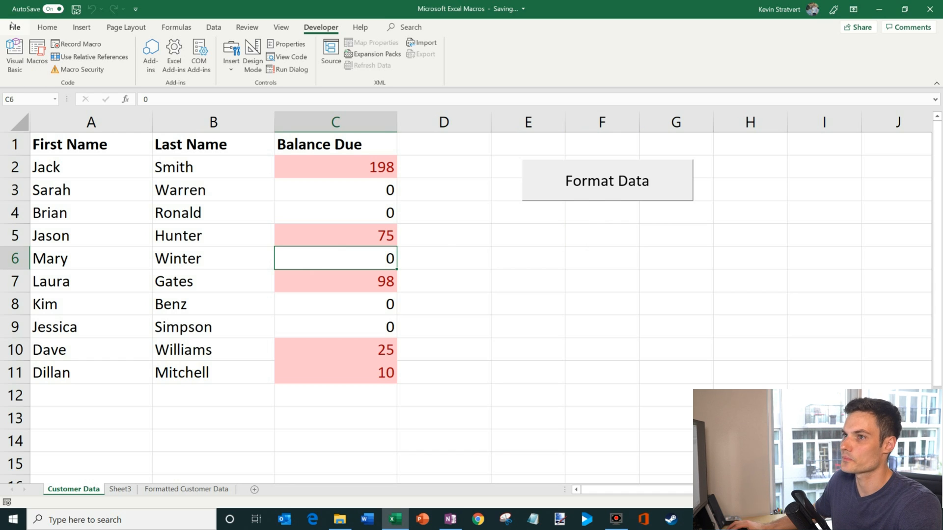
mouse_move(14, 54)
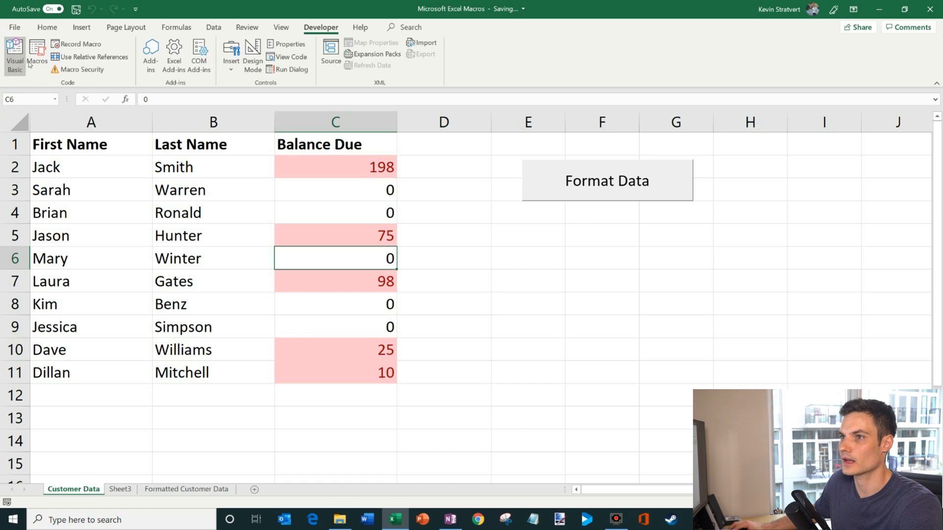
Step: Edit Module1 so A1 reads 'First Name of Customer' and highlighting spans C2:C100
left_click(13, 53)
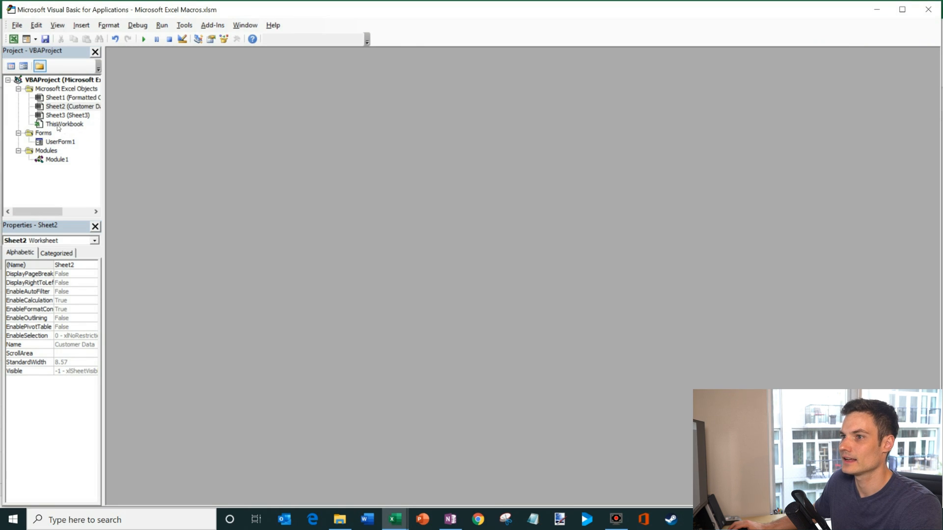
left_click(57, 159)
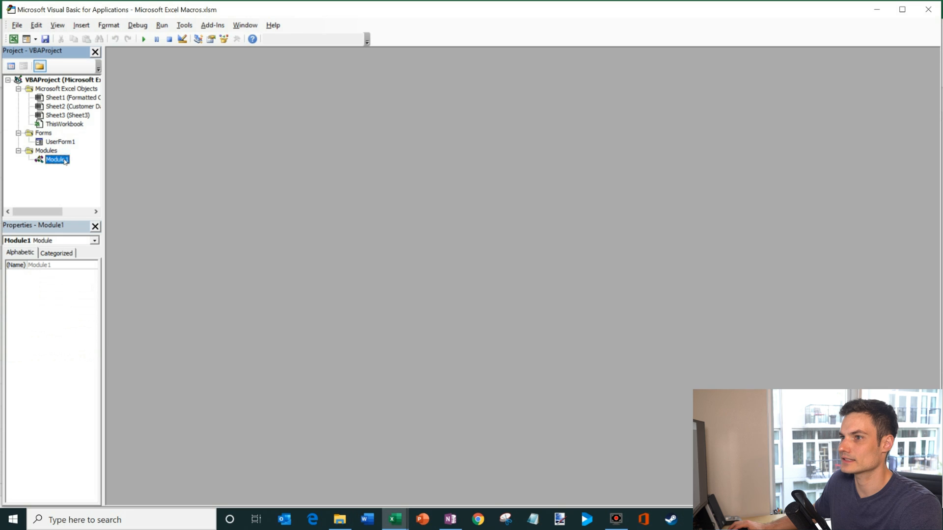
double_click(57, 159)
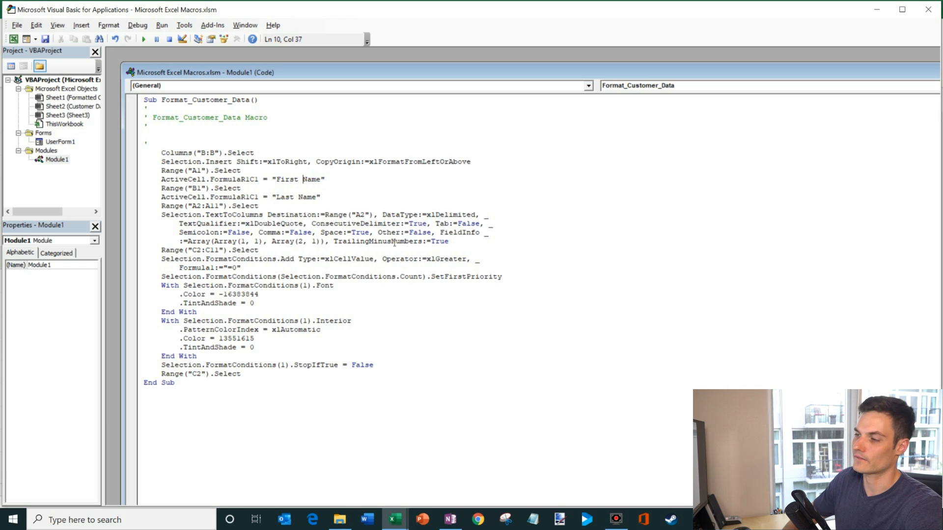
type("of Customer")
left_click(211, 249)
type("00")
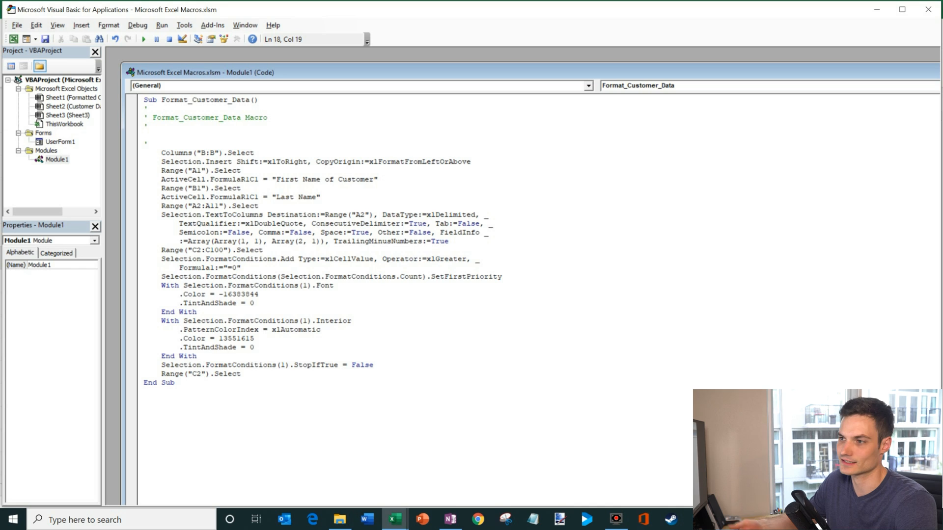
left_click(222, 249)
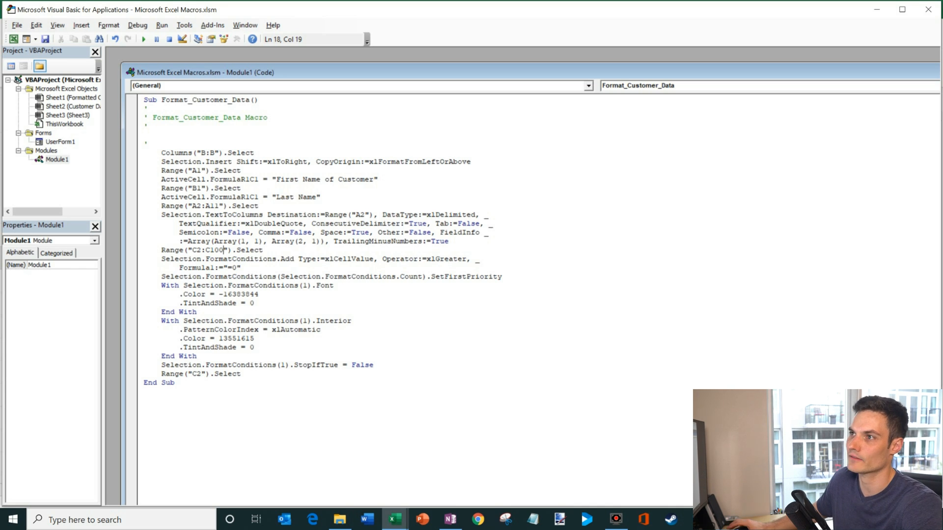
left_click(17, 25)
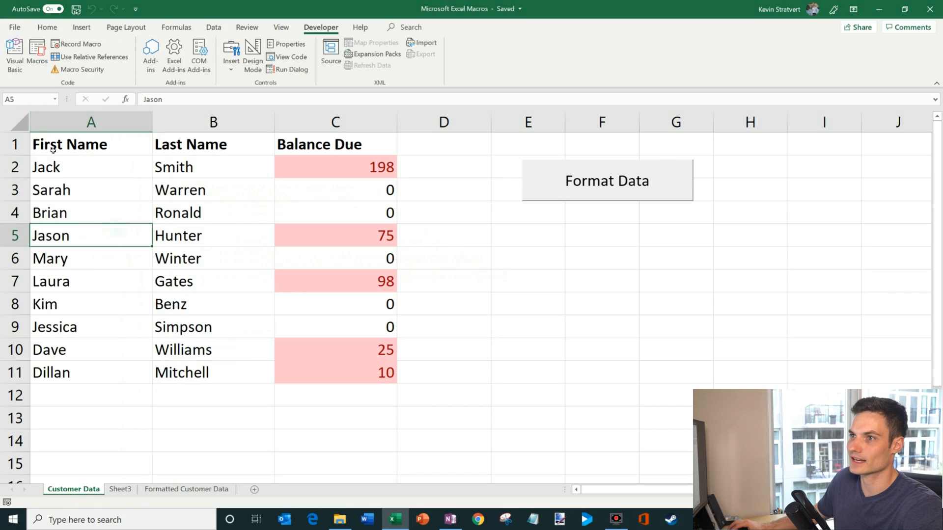
Step: Save a copy of the workbook as an Excel Macro-Enabled Workbook (*.xlsm)
left_click(47, 27)
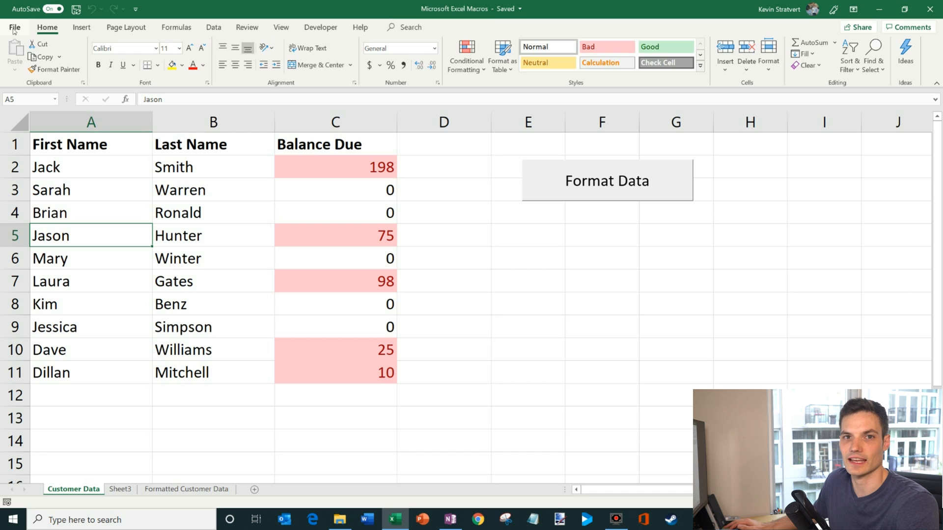
left_click(14, 27)
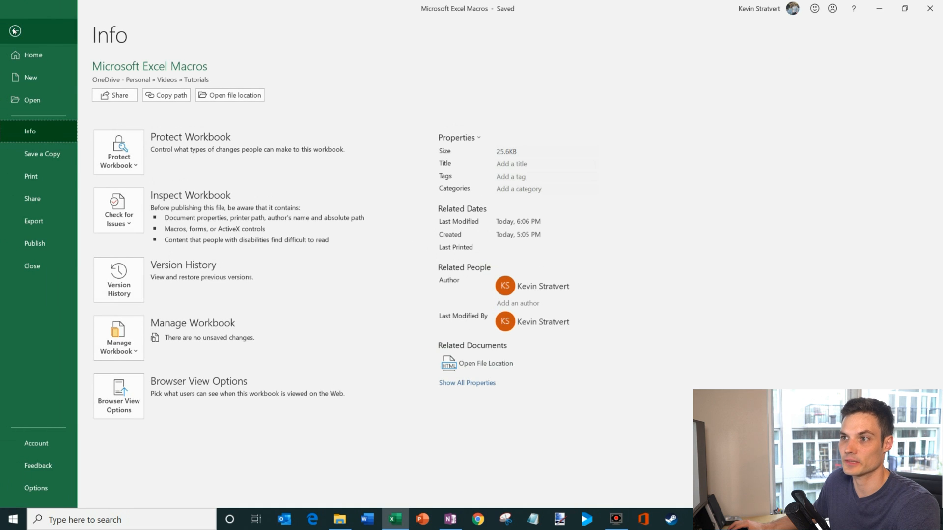
left_click(43, 153)
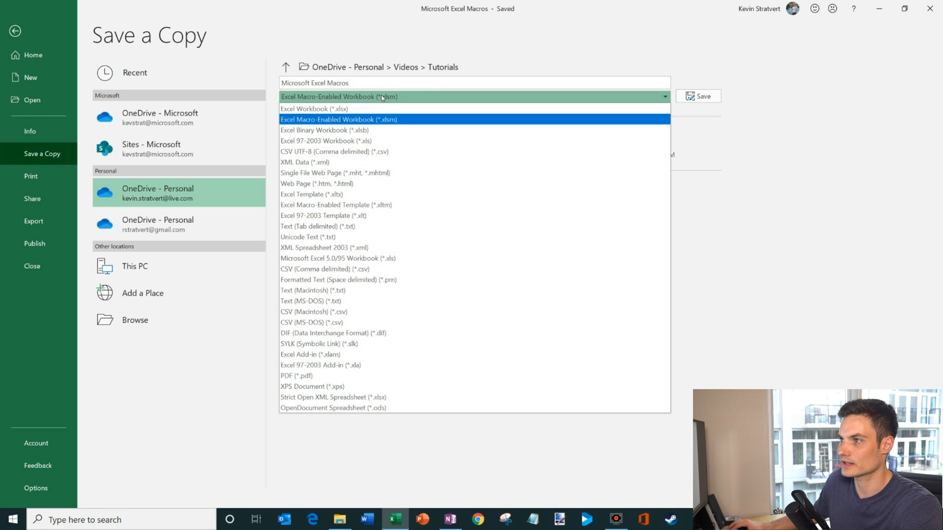
mouse_move(314, 109)
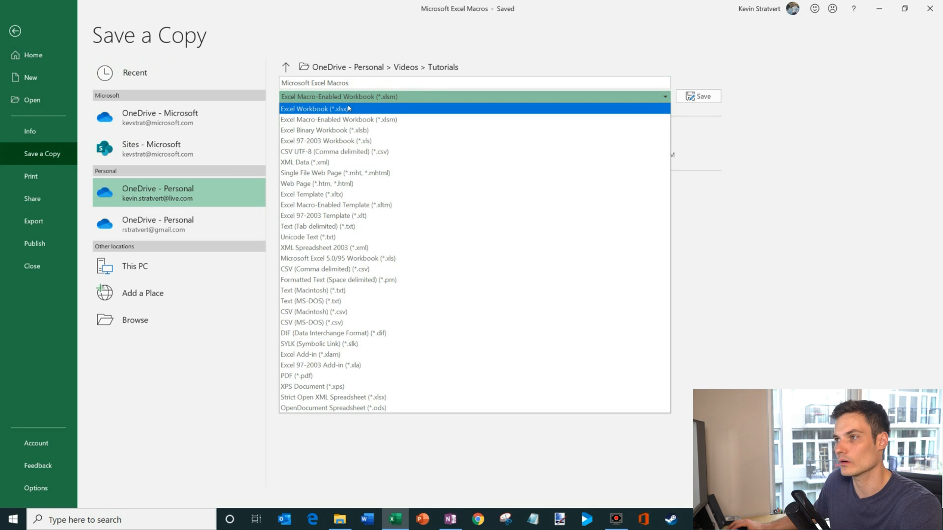
mouse_move(338, 118)
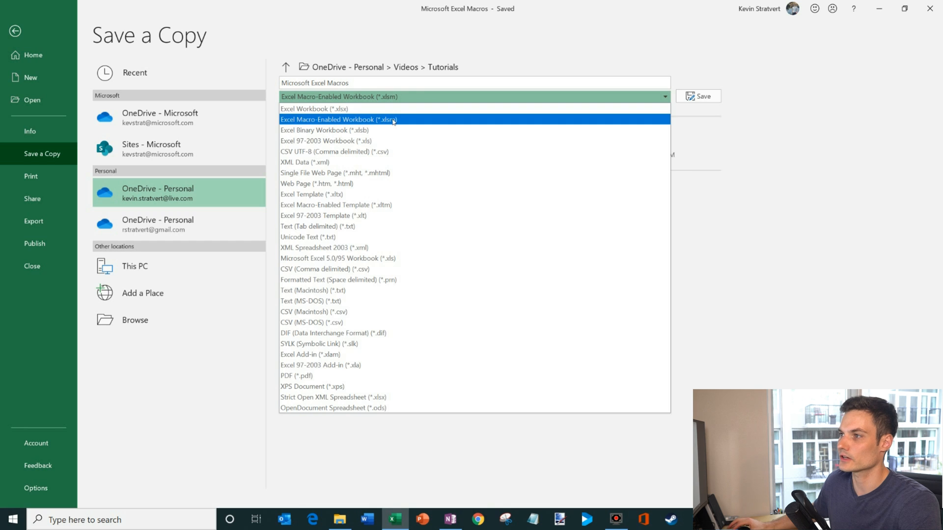
left_click(338, 119)
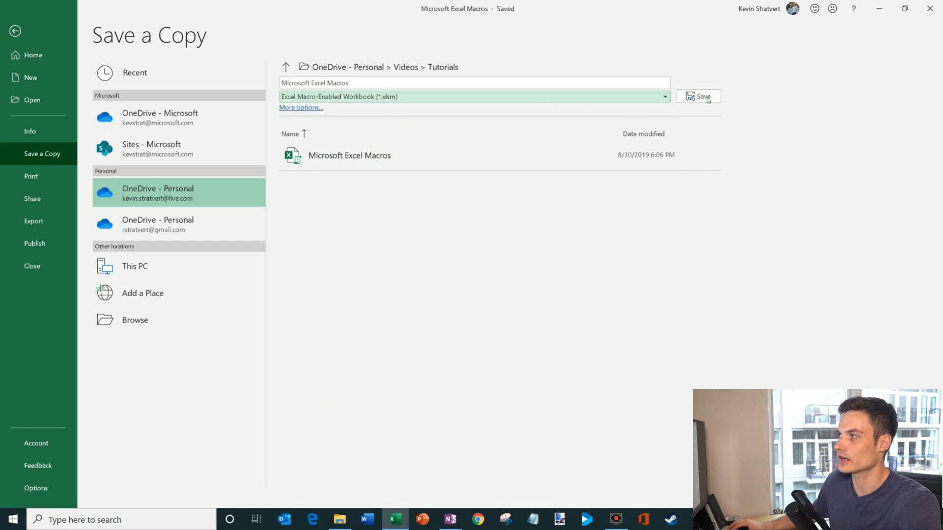
left_click(701, 96)
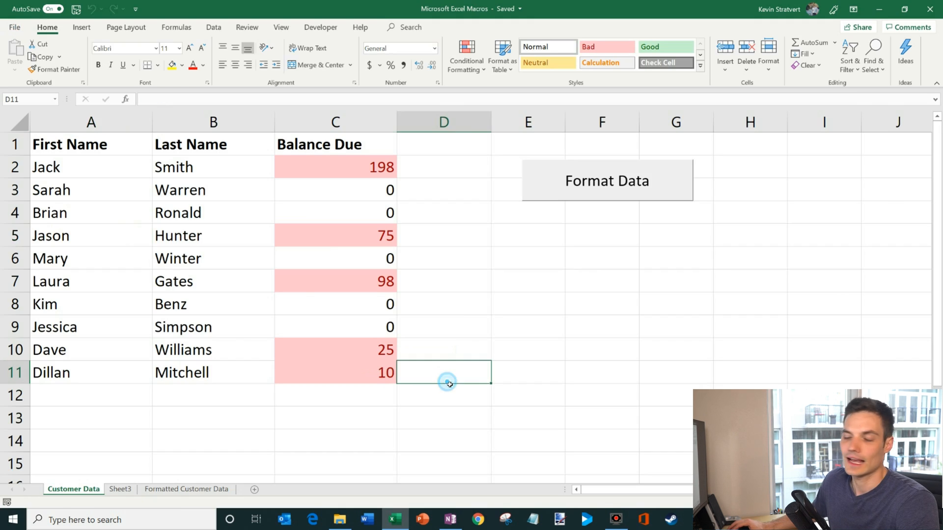